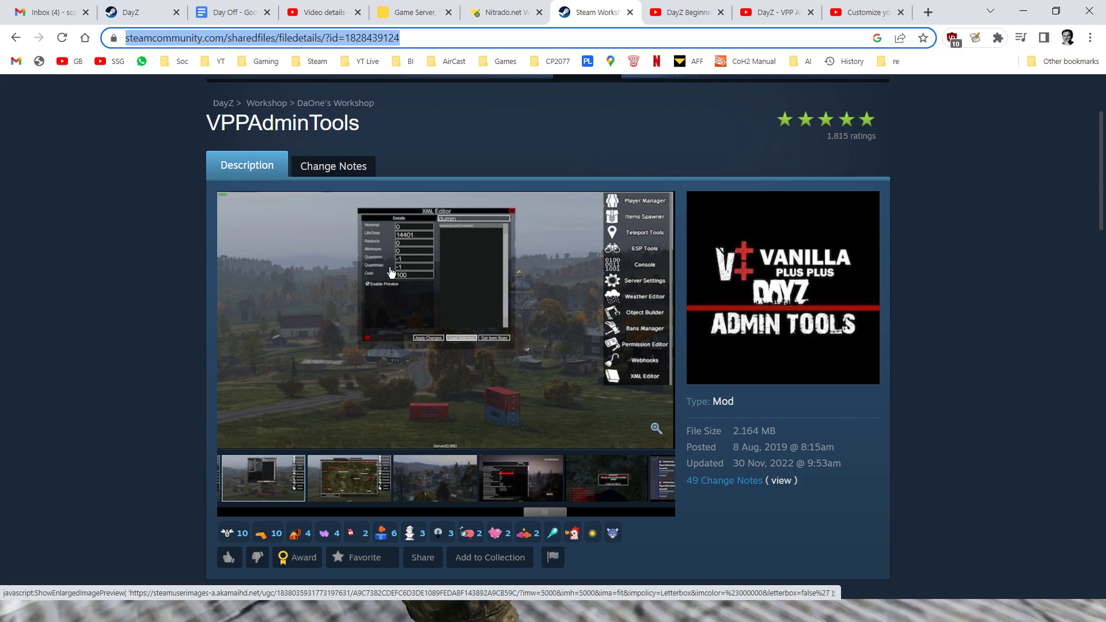
mouse_move(651, 117)
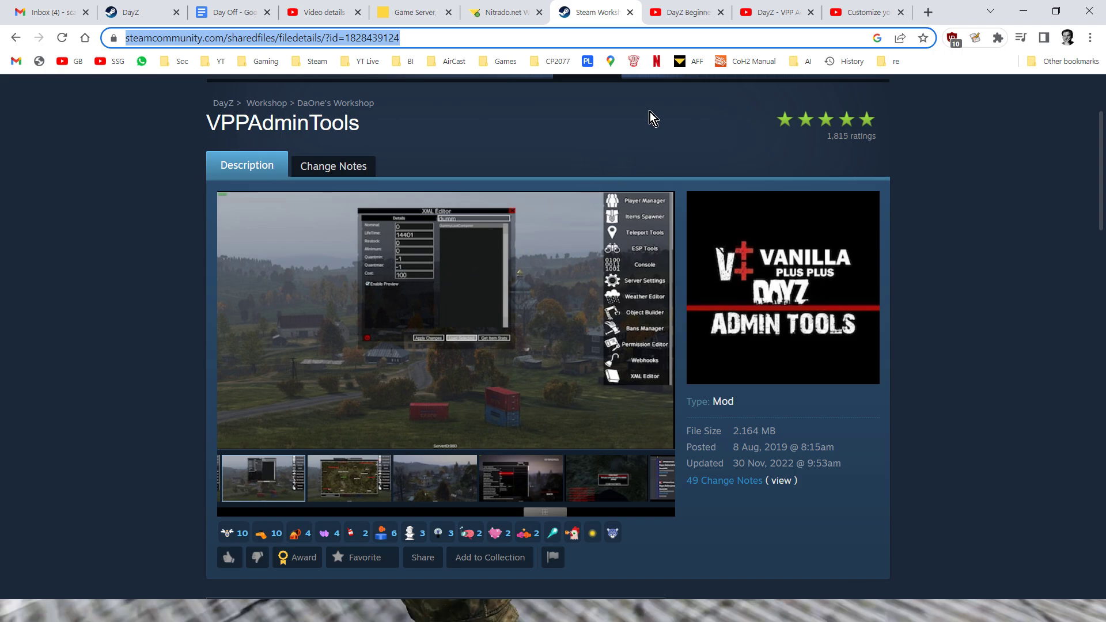
mouse_move(640, 41)
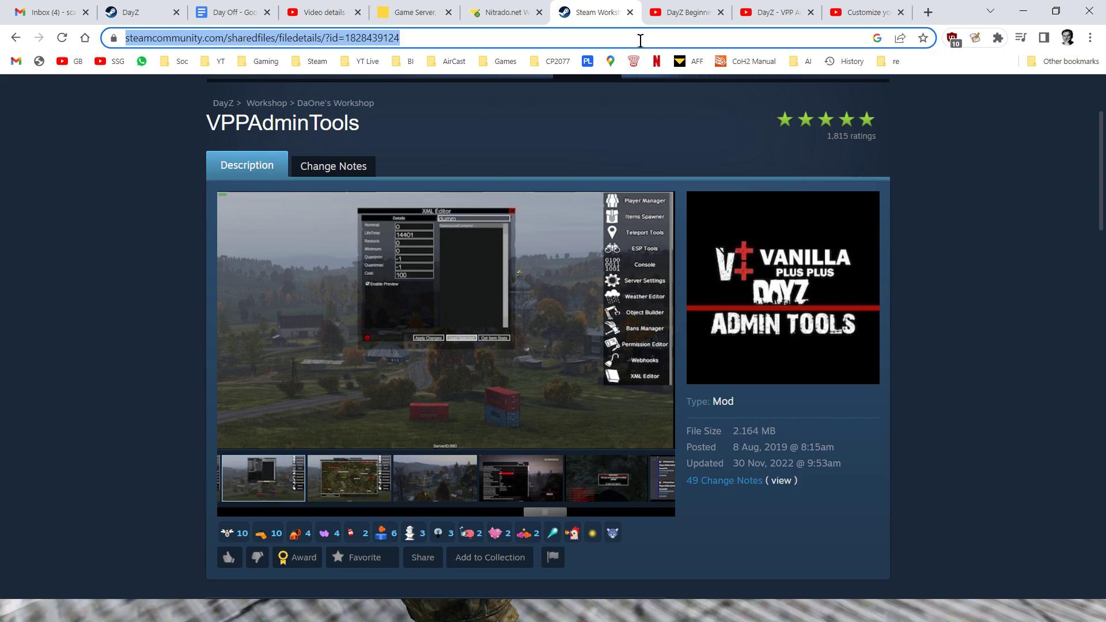
Move through the Freecam Controls video to the VPP Admin Tools Object Manager video
click(682, 12)
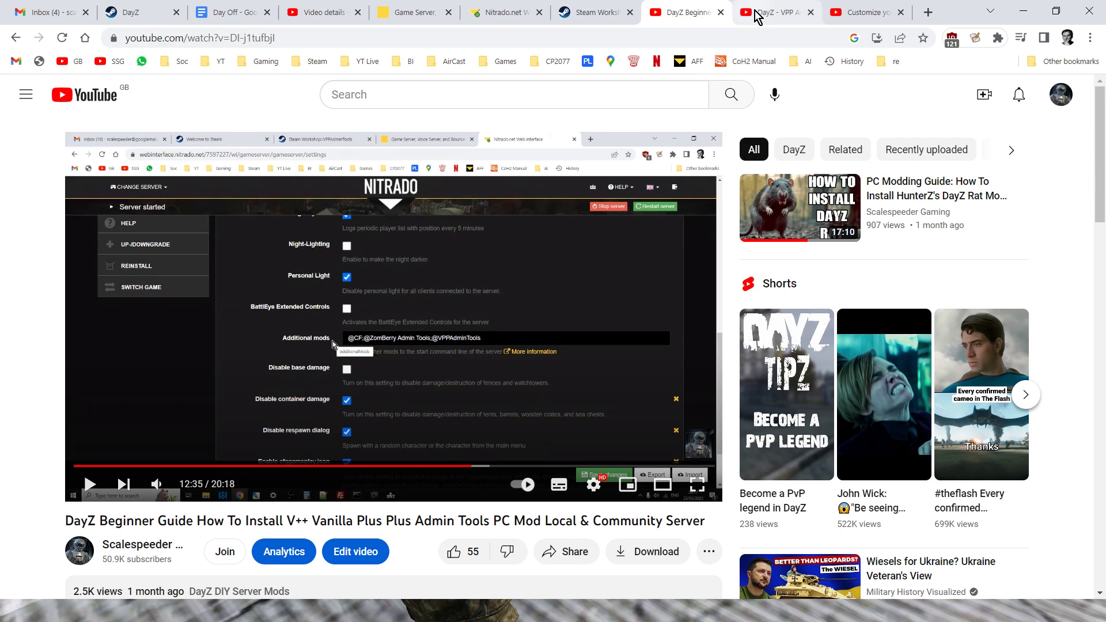
click(776, 13)
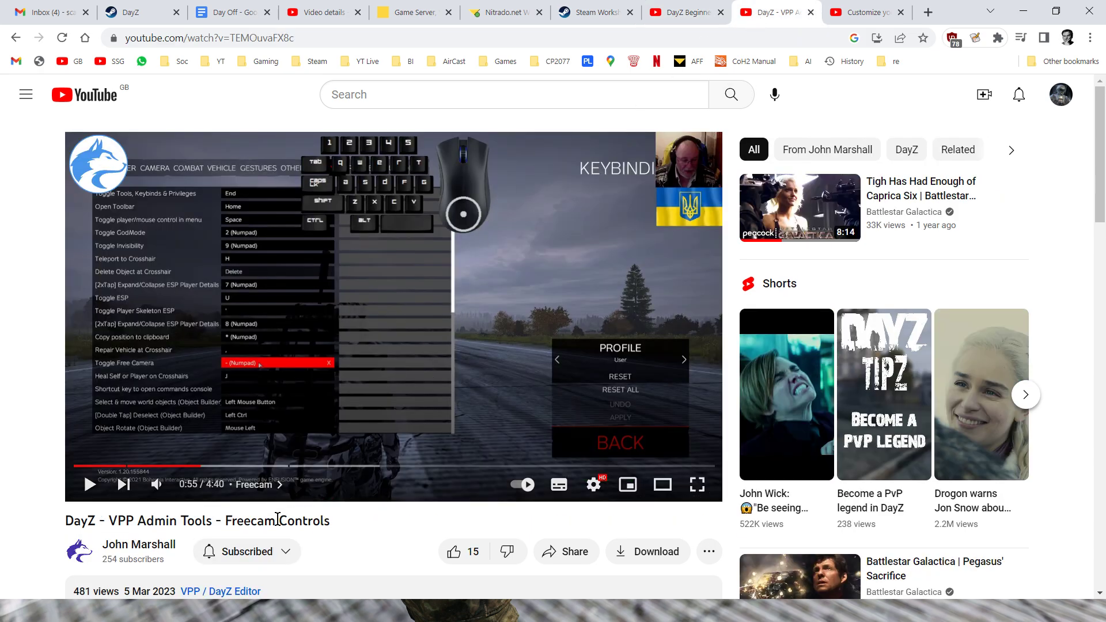
scroll(down, 3)
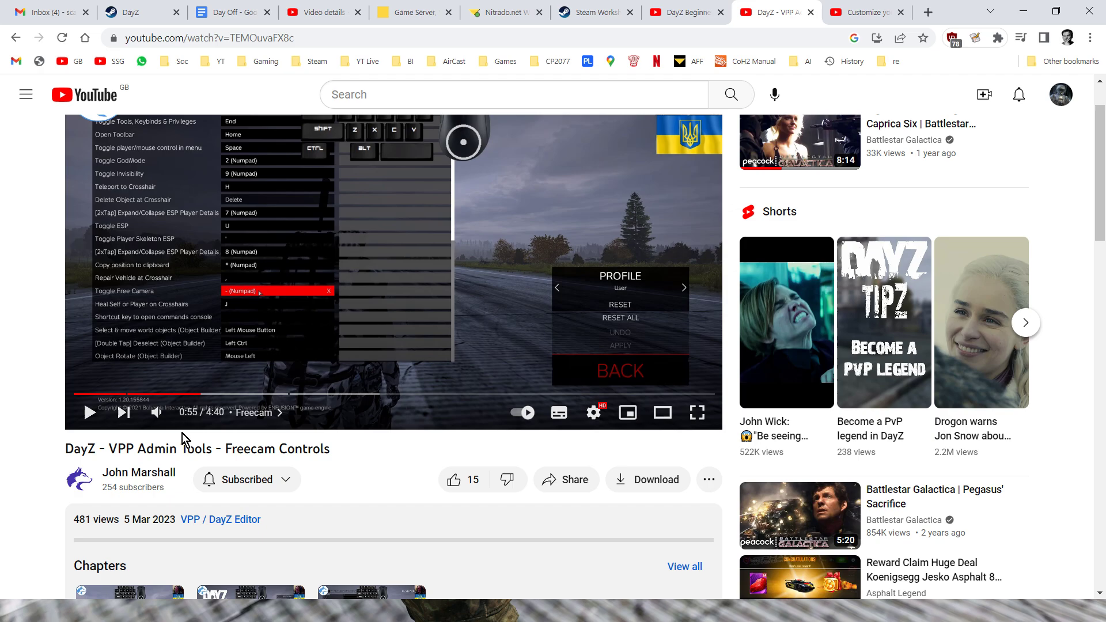
scroll(down, 3)
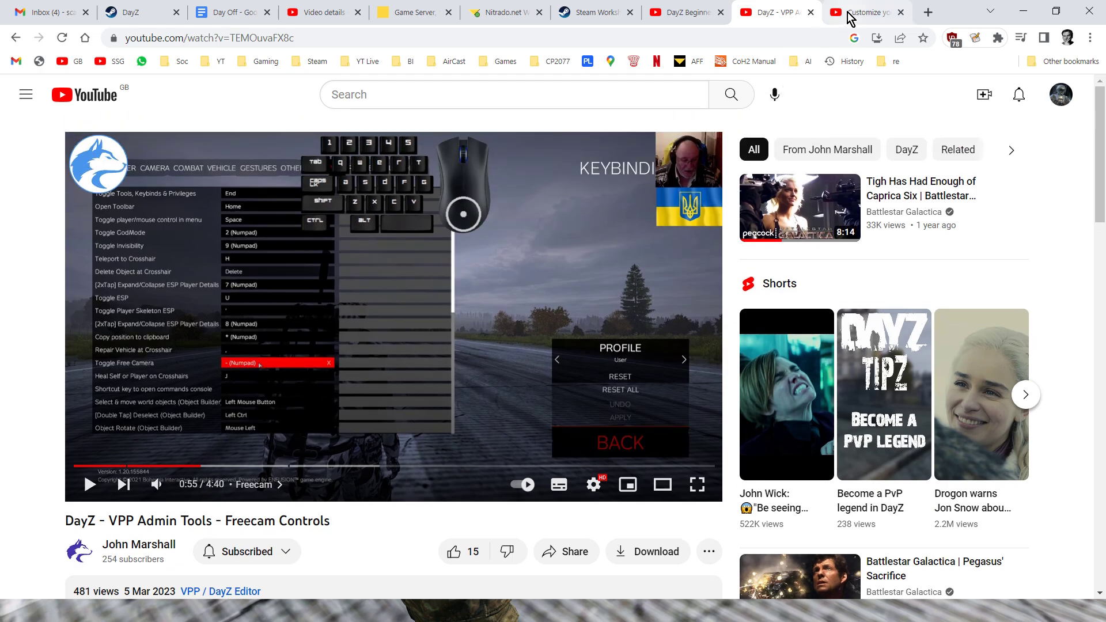
click(864, 13)
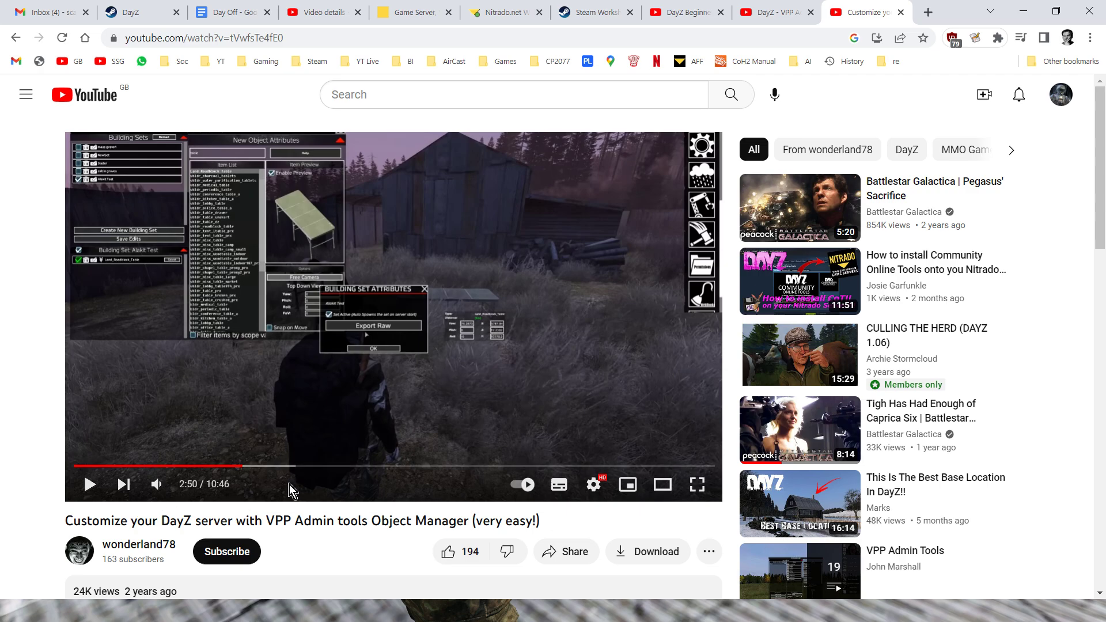
mouse_move(283, 491)
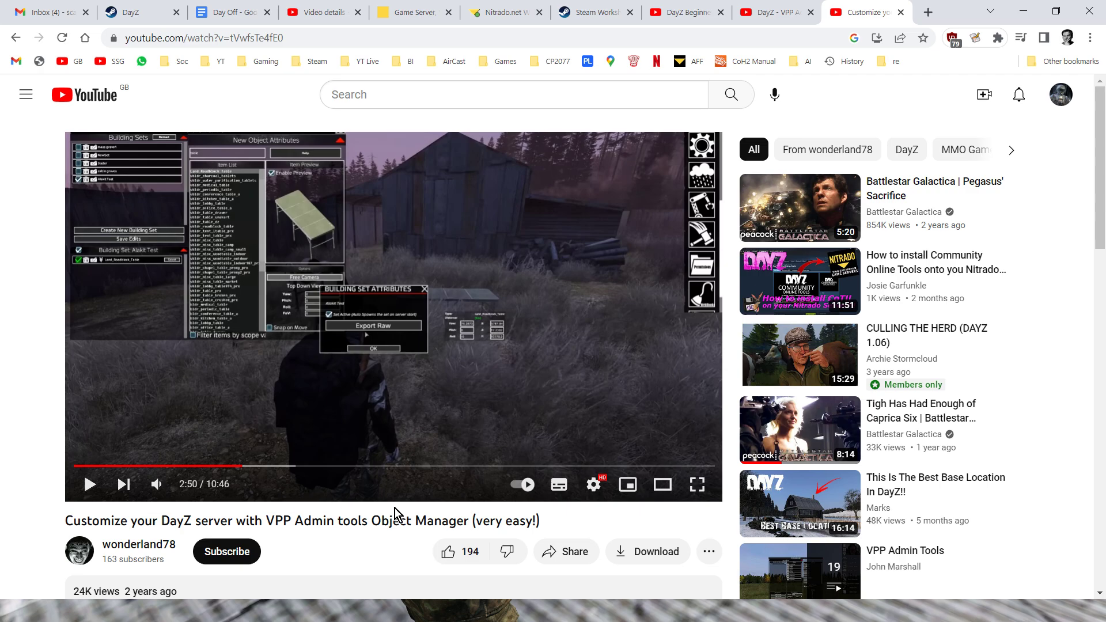
mouse_move(305, 257)
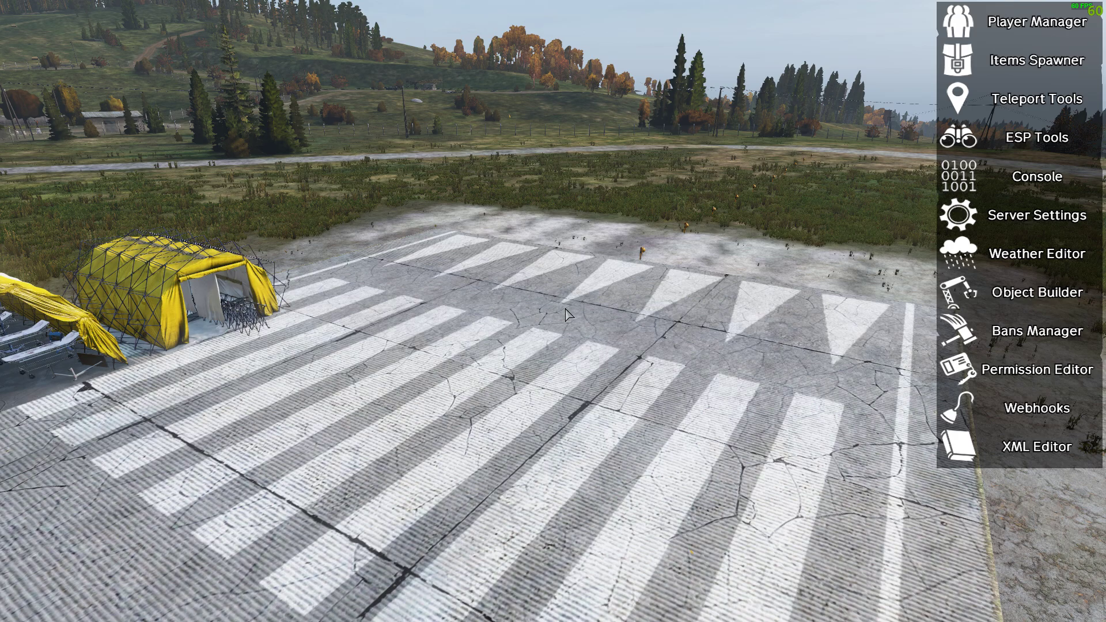
mouse_move(912, 289)
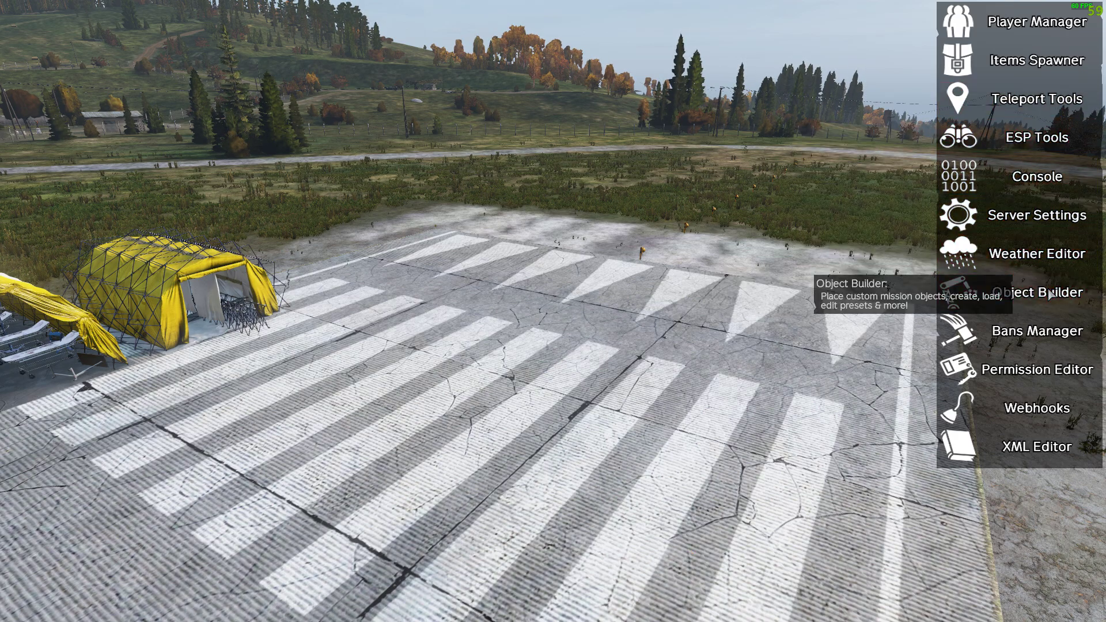
Open the Object Builder from the admin toolbar
click(1036, 292)
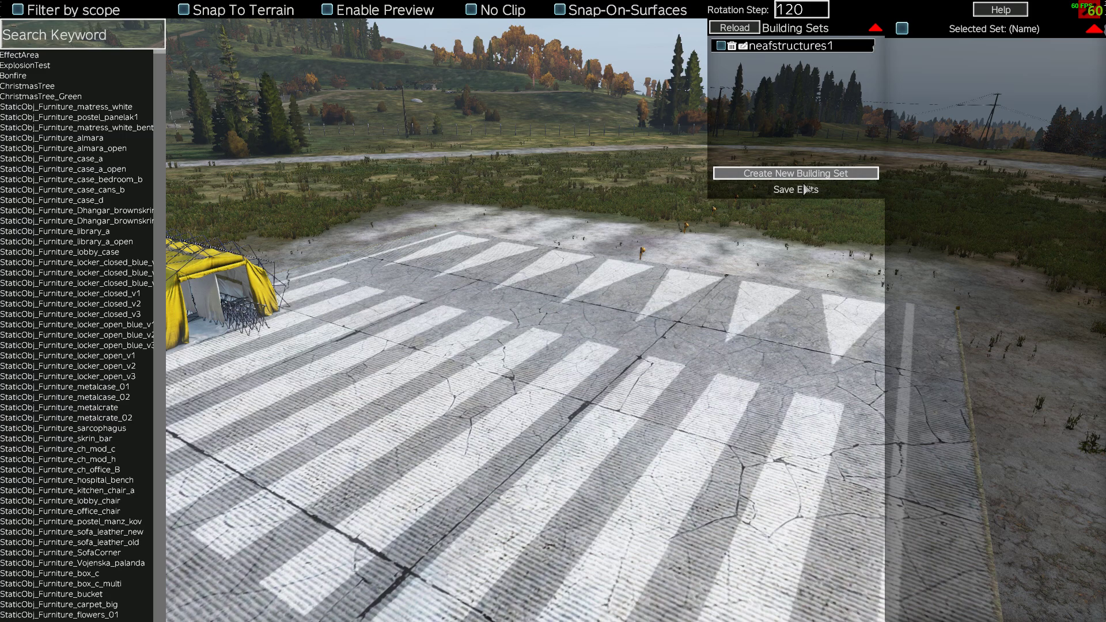
mouse_move(674, 188)
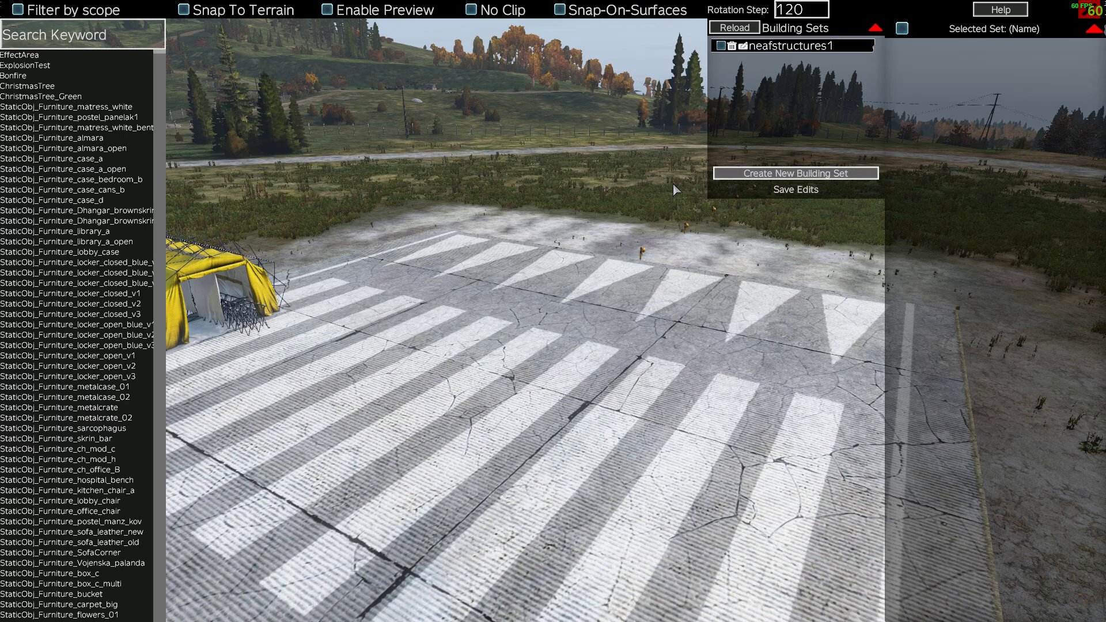
Create a new building set named 'neaftents' next to neafstructures1
click(794, 173)
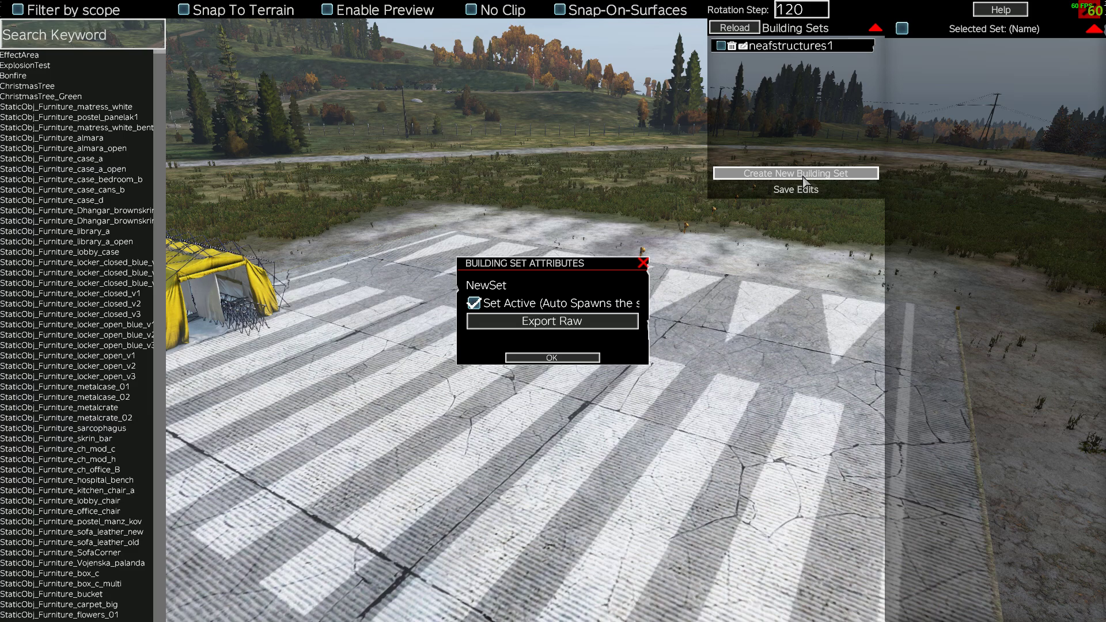
click(552, 285)
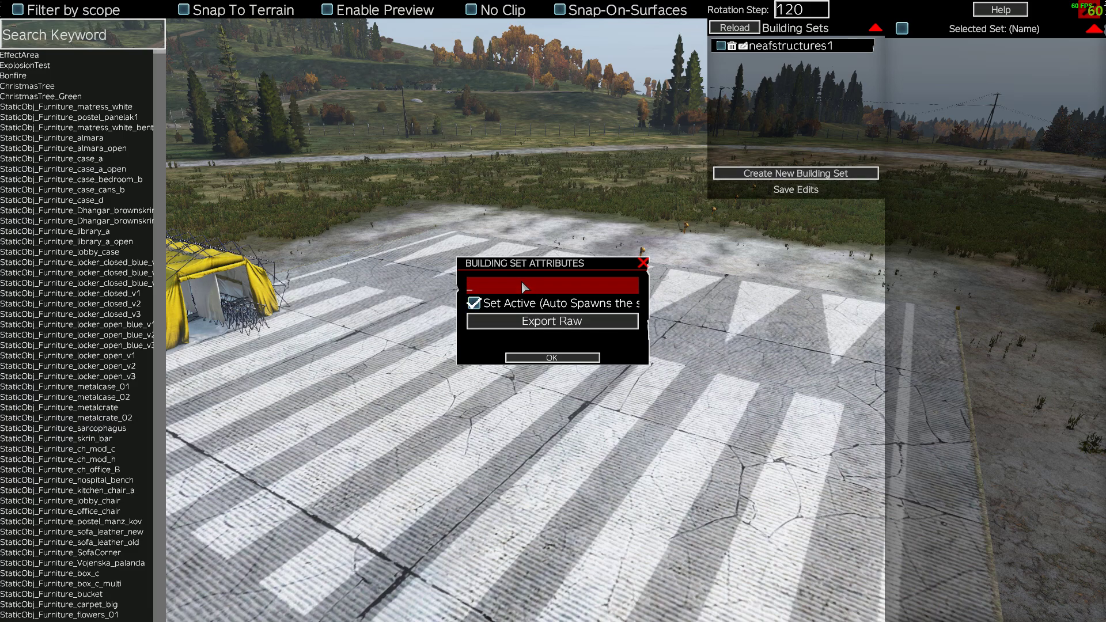
text(neaf)
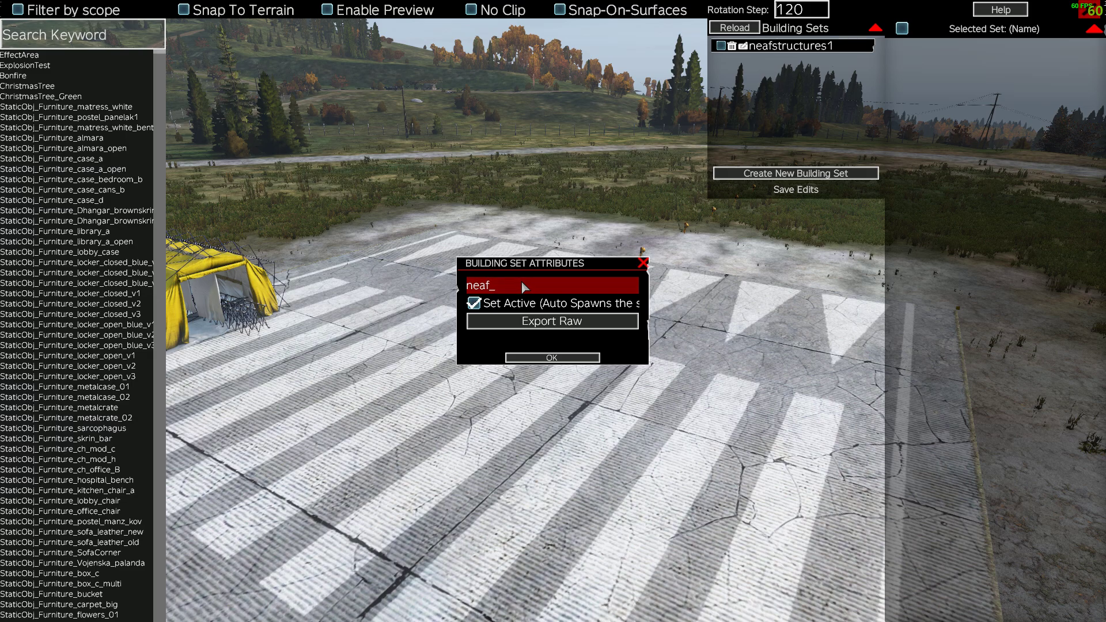
text(tents)
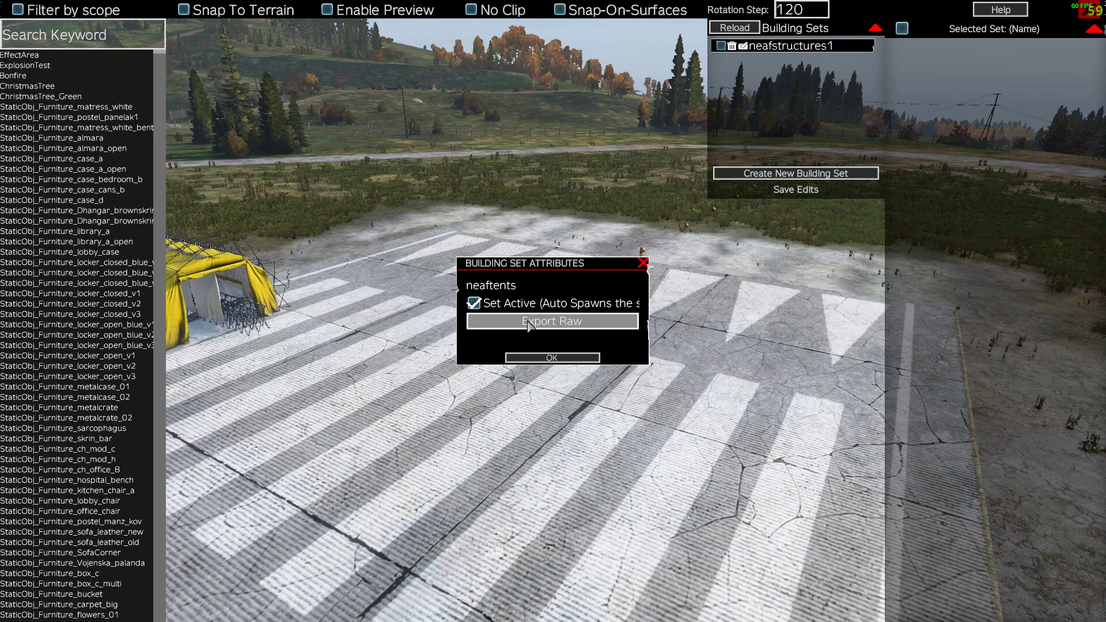
click(553, 357)
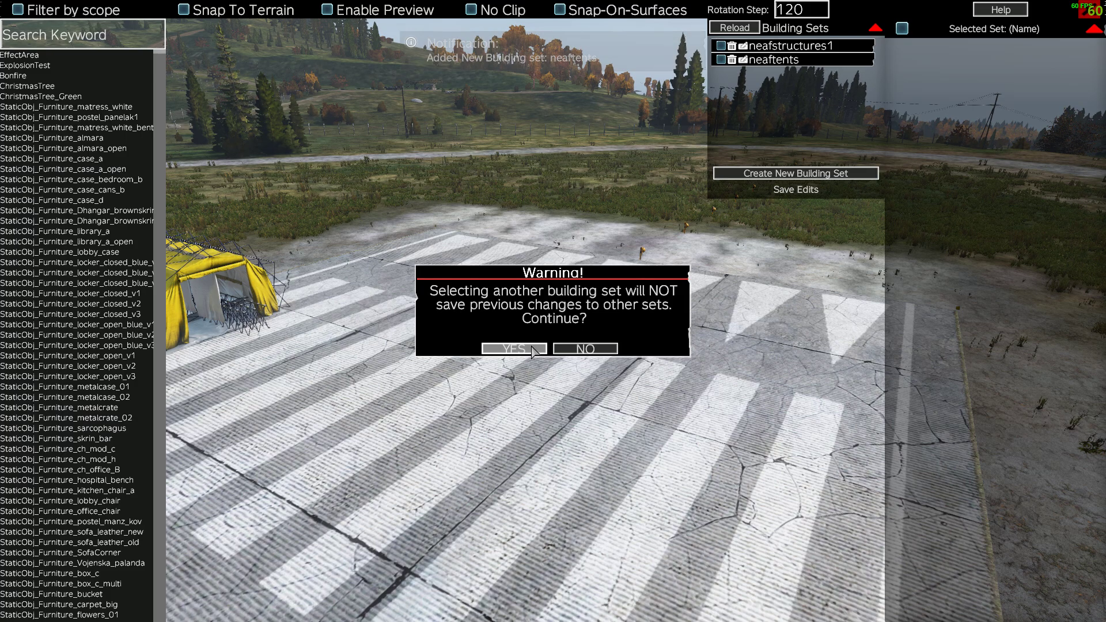
Switch to neaftents, search 'tent_', enable Snap To Terrain and previews, and choose Land_Mil_Tent_Big1_4
click(511, 348)
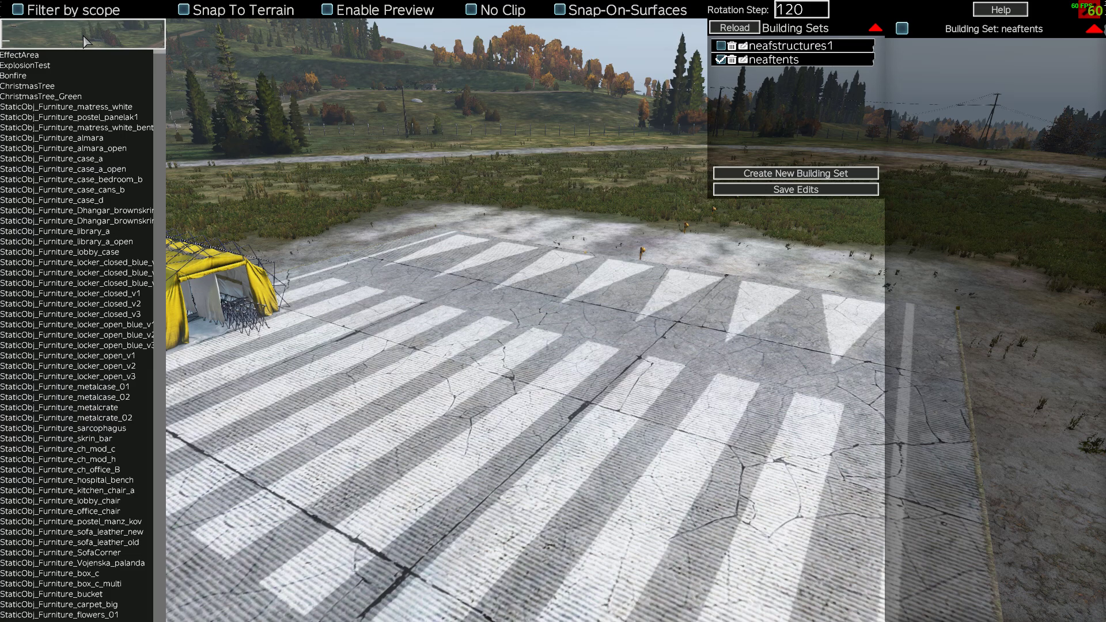
text(tent_)
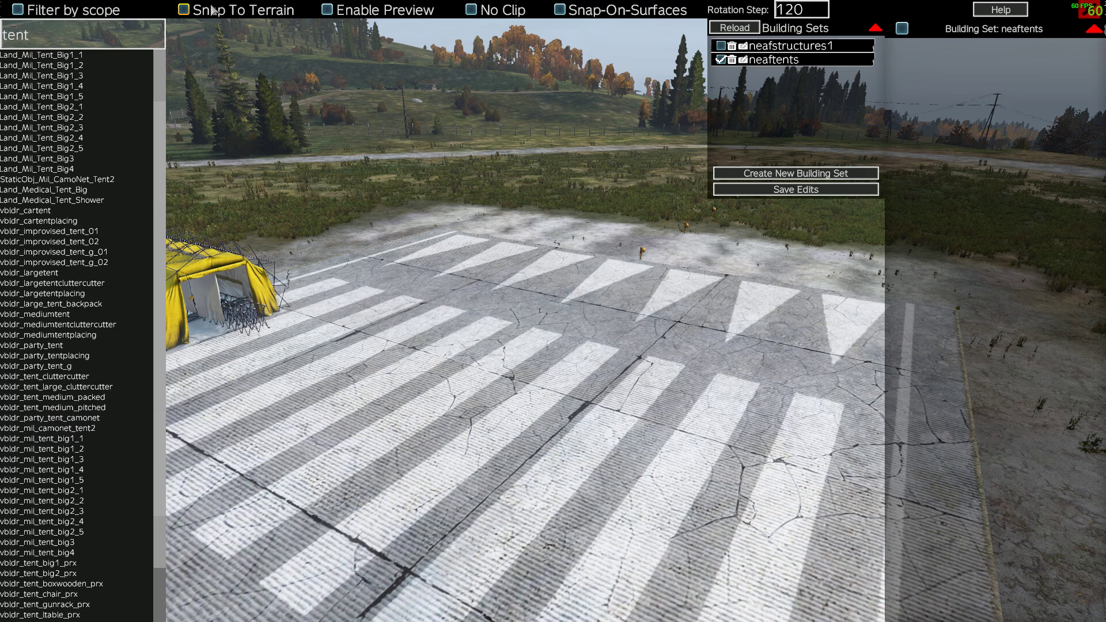
click(183, 10)
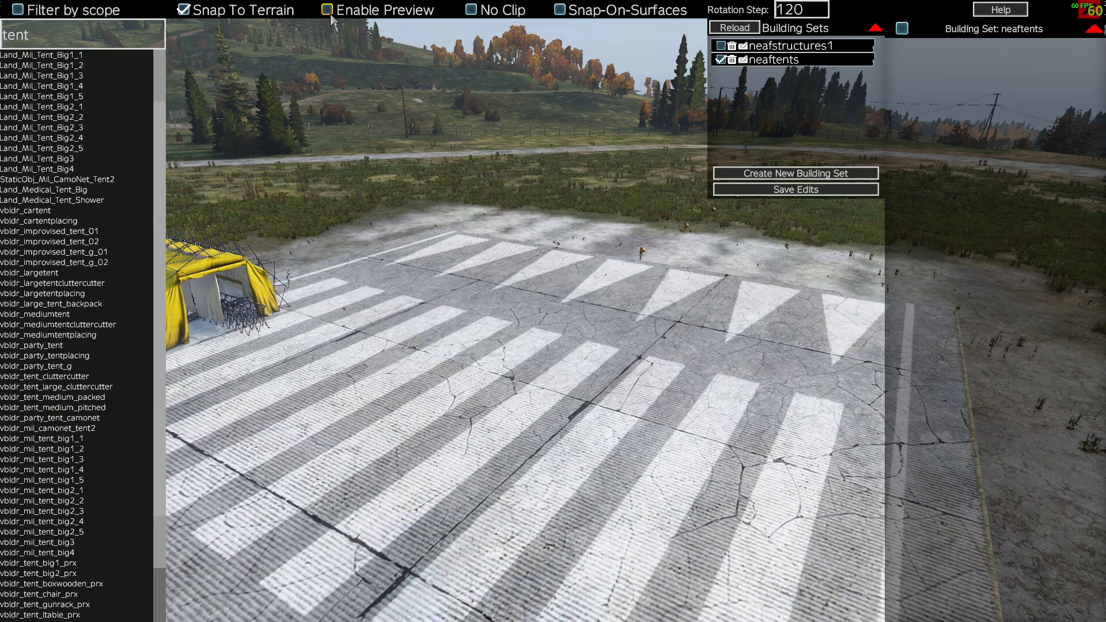
click(328, 10)
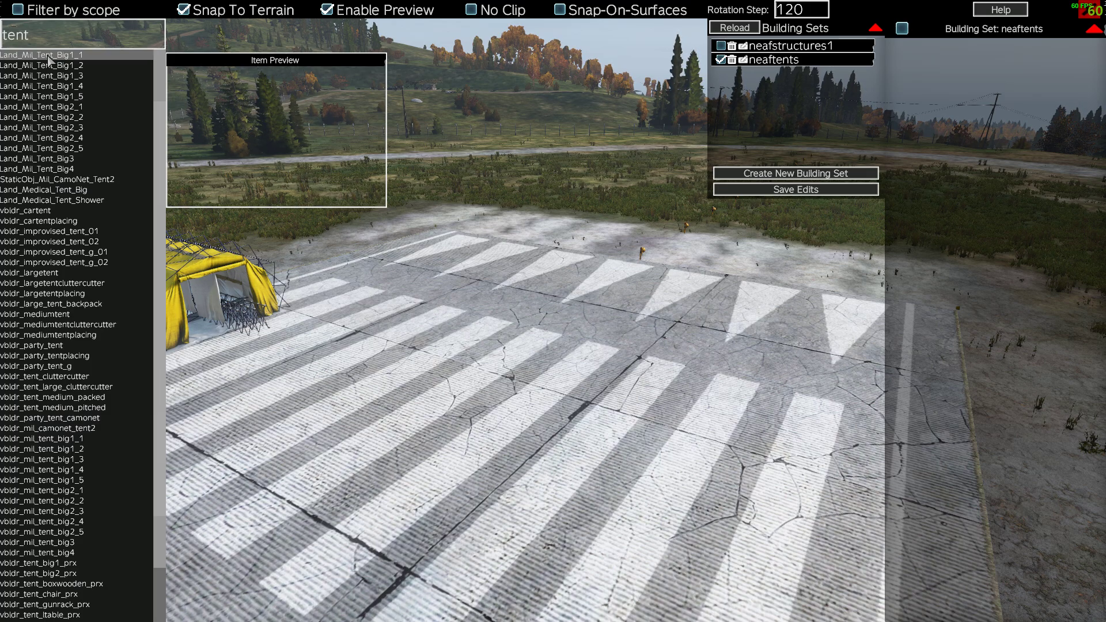
click(41, 76)
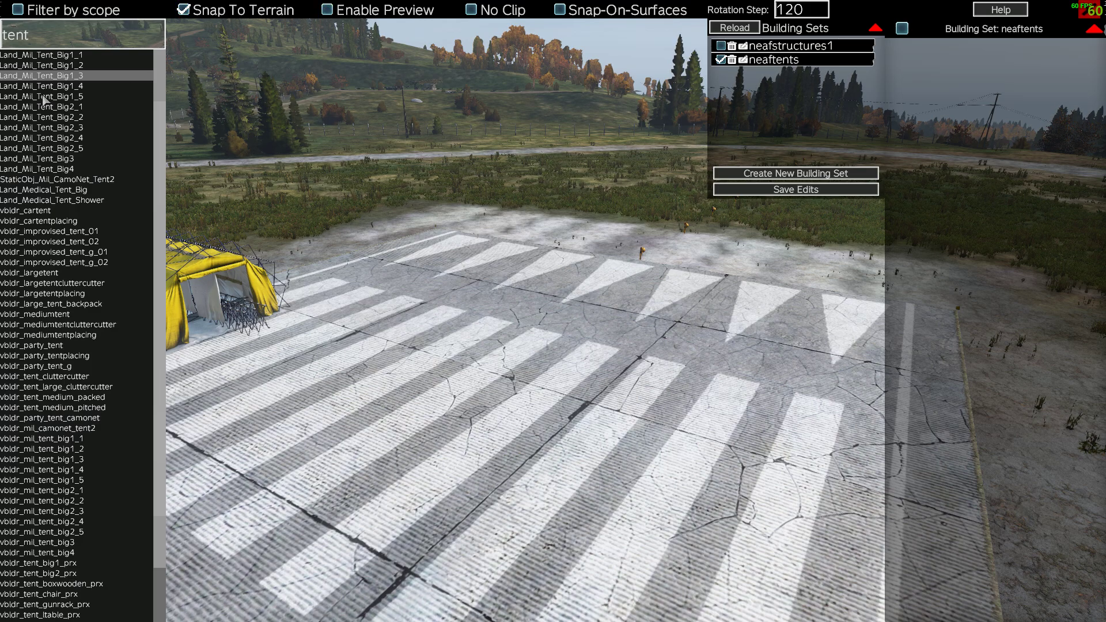
click(40, 85)
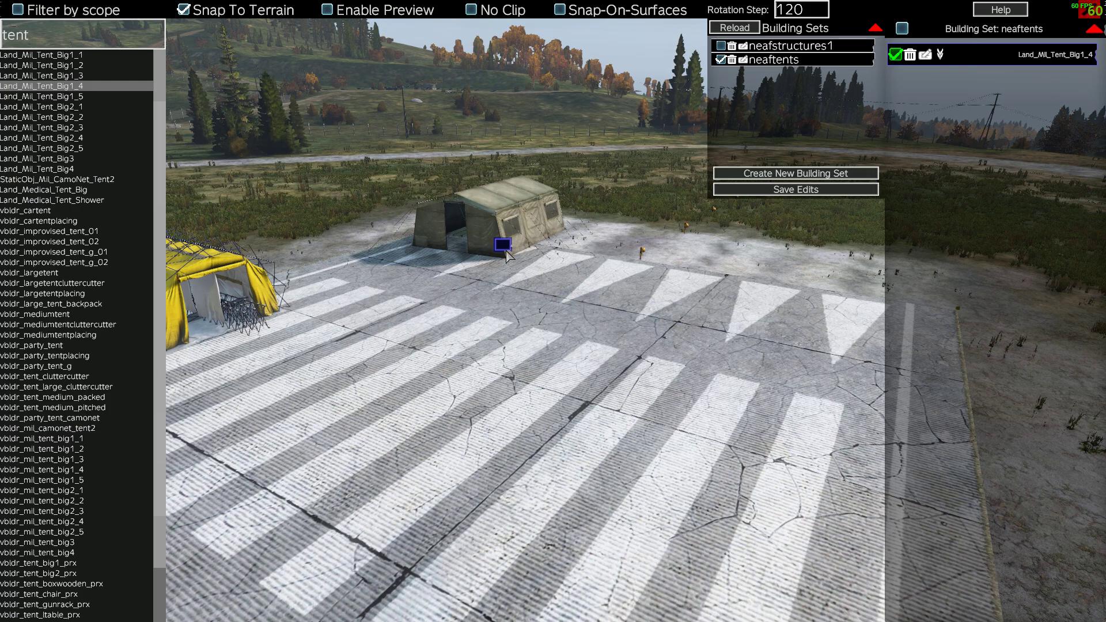
Leave the Object Builder with the big military tent placed on the airfield
click(500, 244)
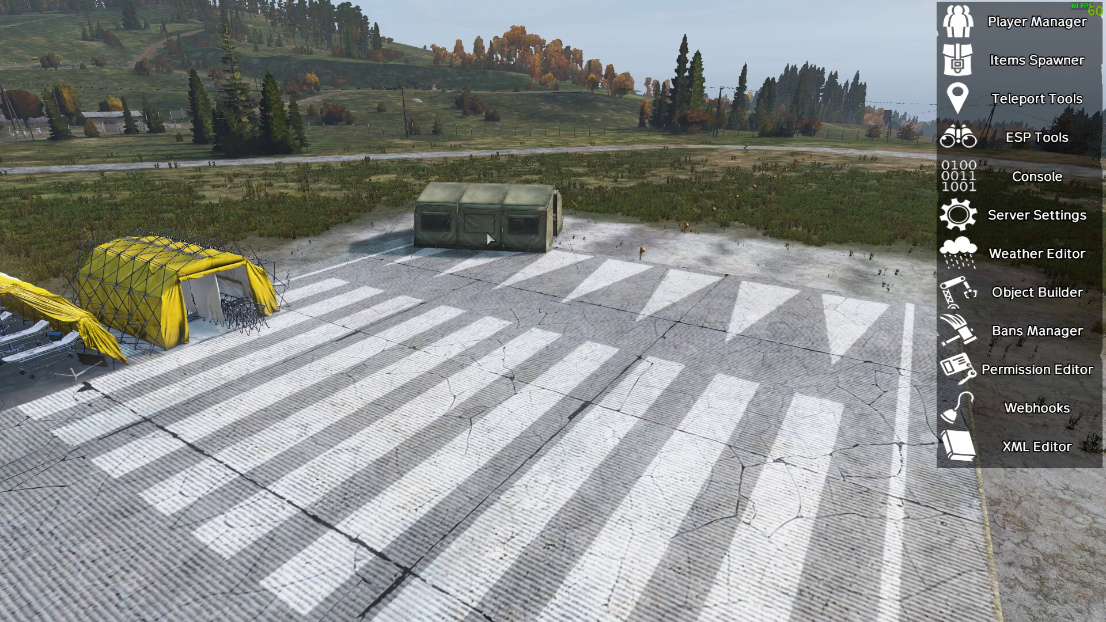
mouse_move(1038, 214)
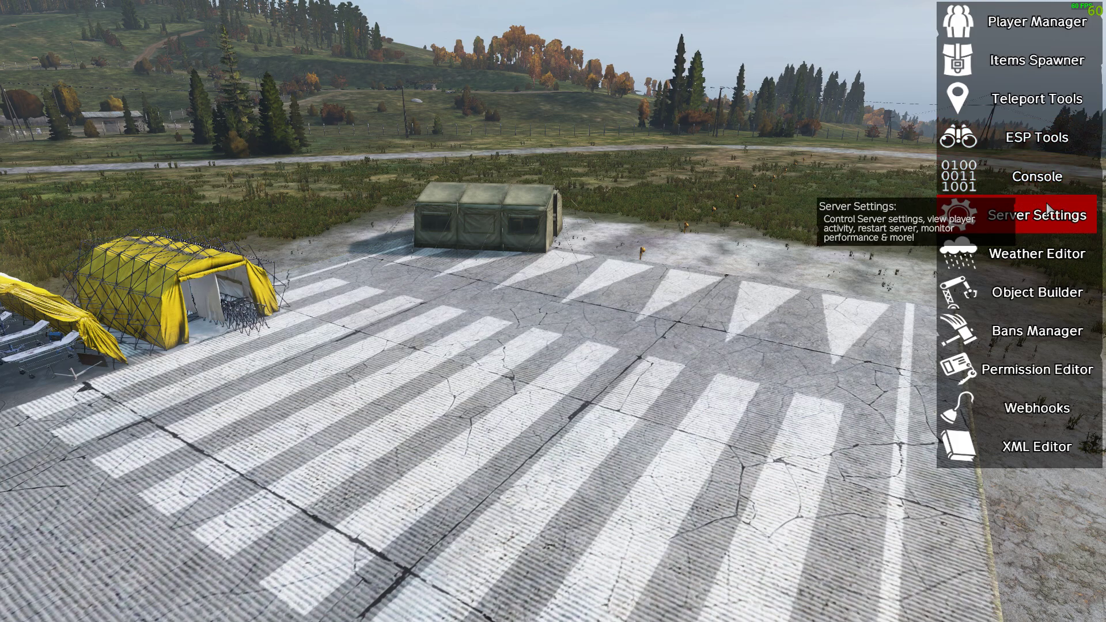
Reopen the Object Builder to add a second tent beside the first
click(1036, 291)
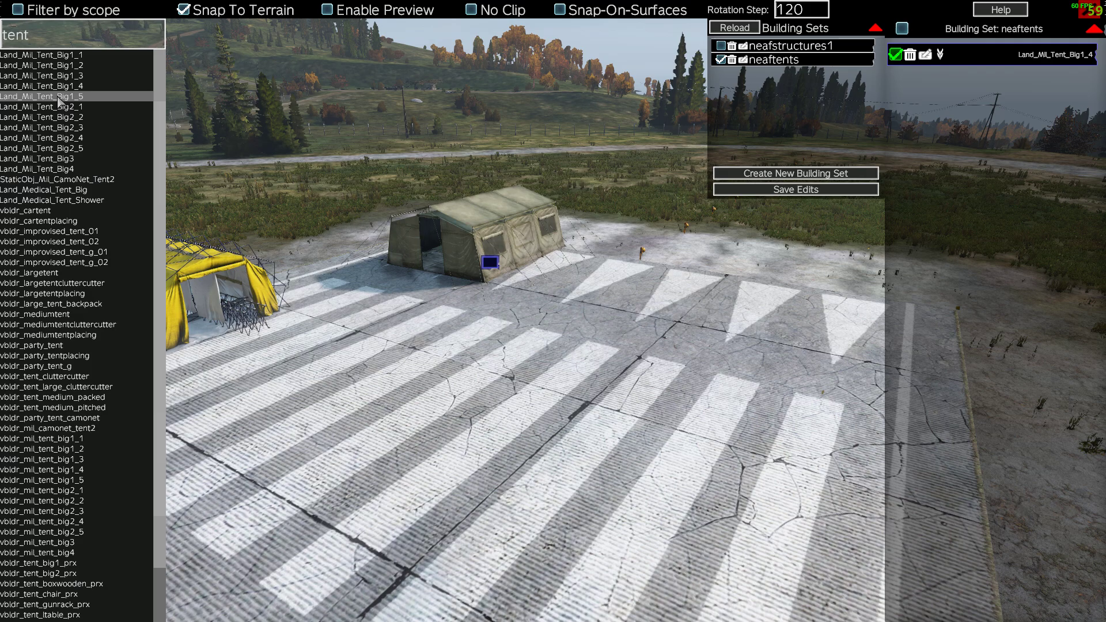
mouse_move(649, 323)
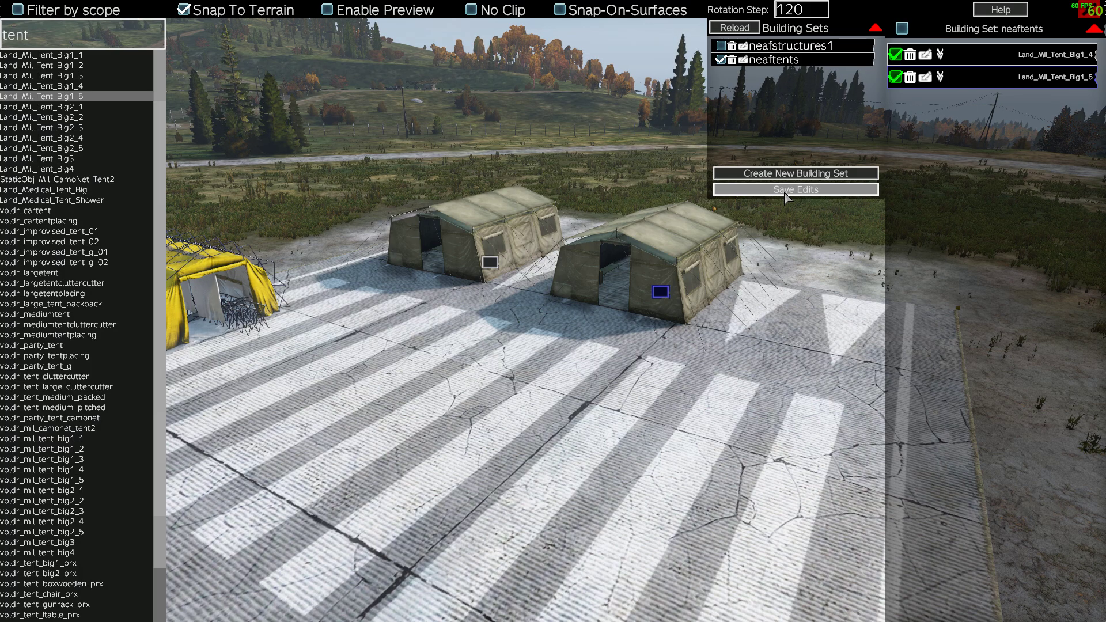
Save edits to the neaftents set with both military tents
click(795, 189)
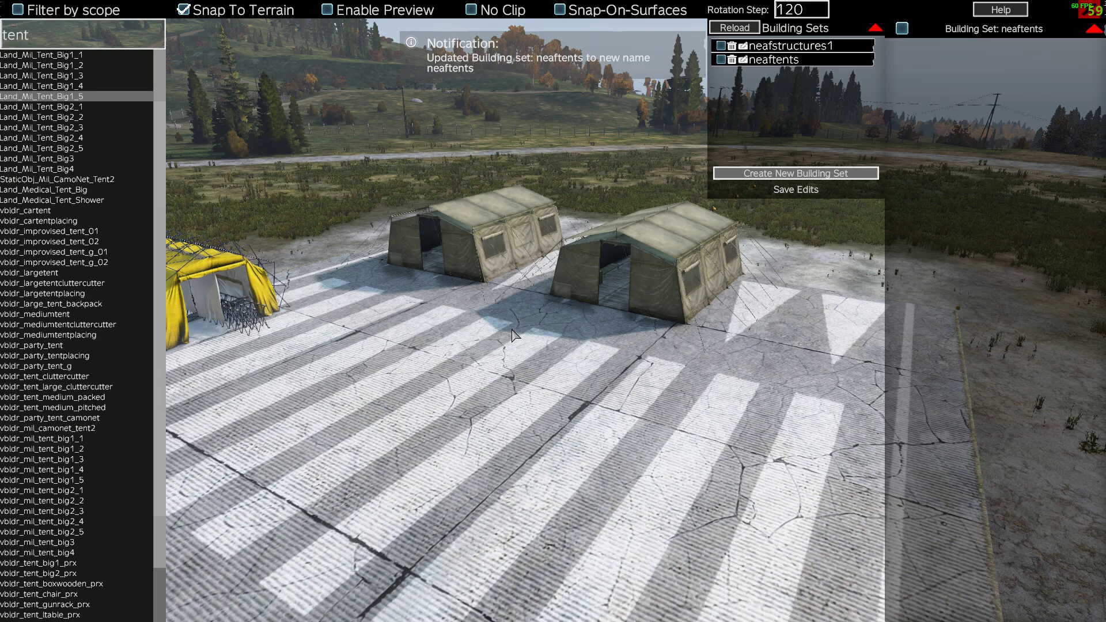
mouse_move(647, 312)
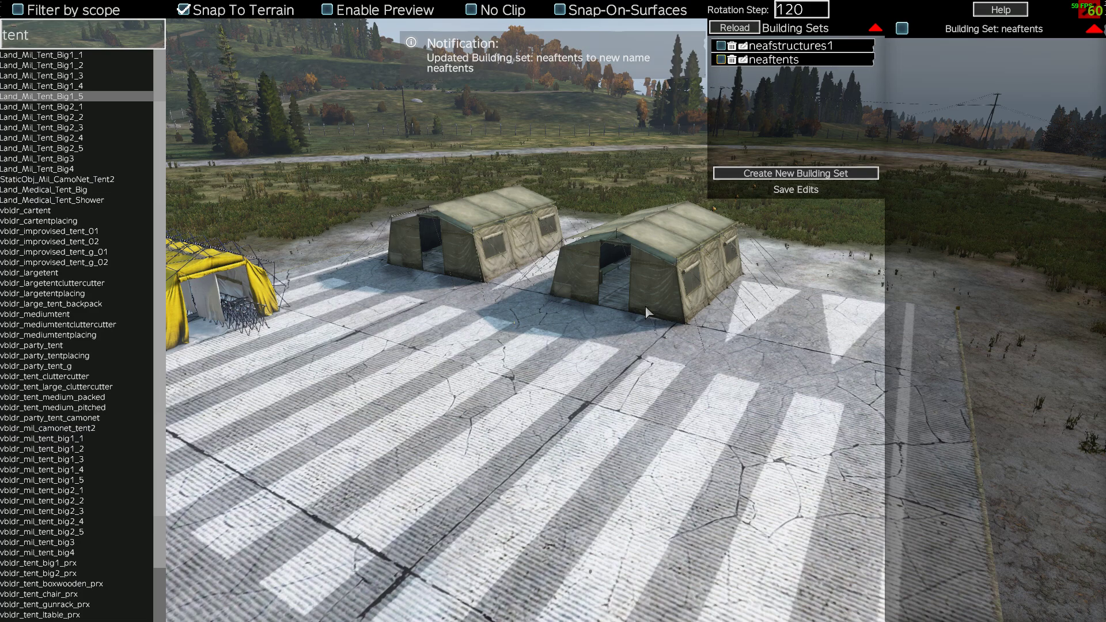
mouse_move(509, 338)
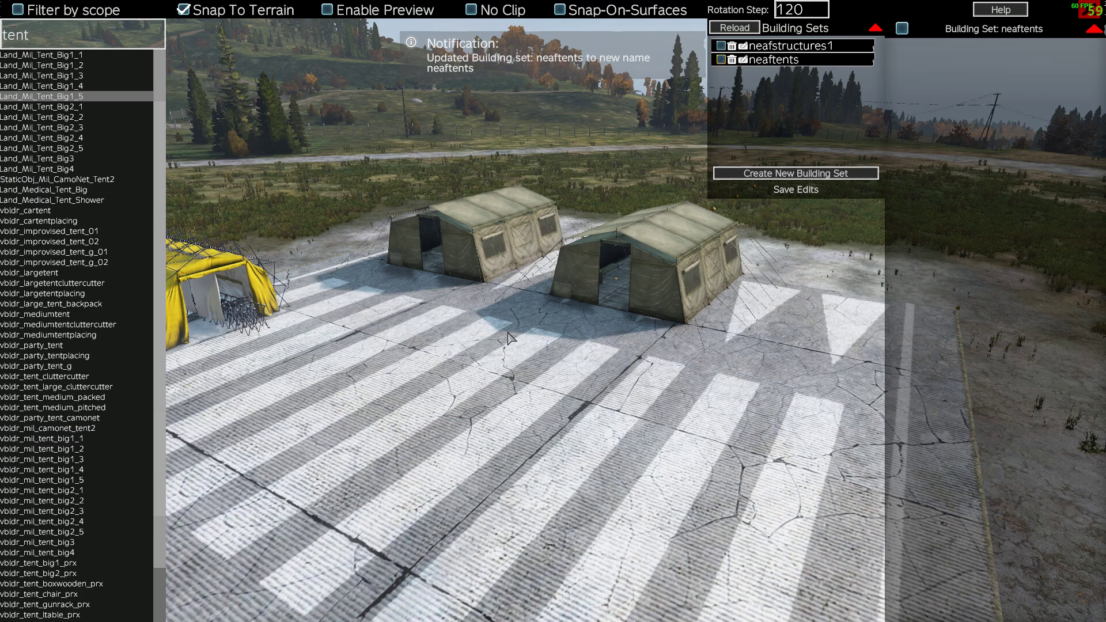
mouse_move(387, 282)
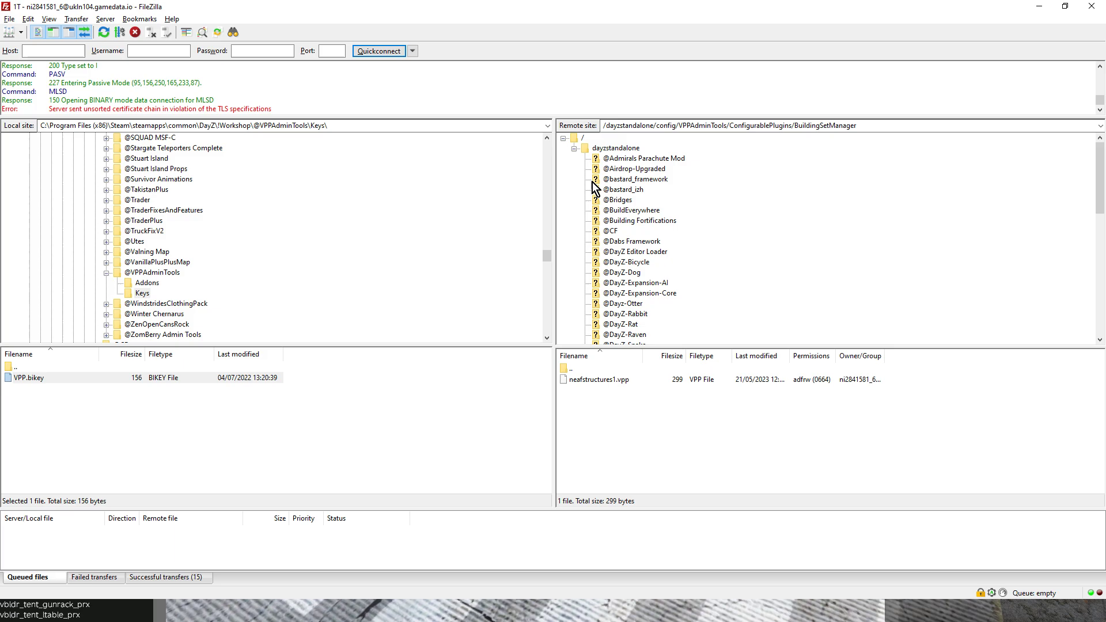
Browse the remote dayzstandalone folder into config and locate VPPAdminTools
click(615, 148)
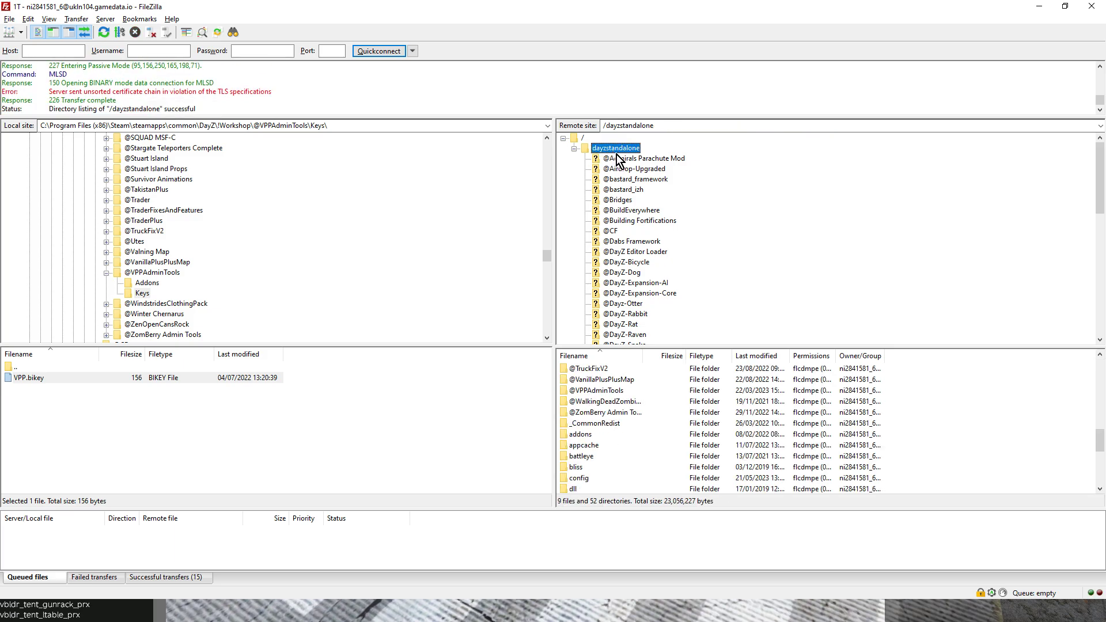
mouse_move(609, 154)
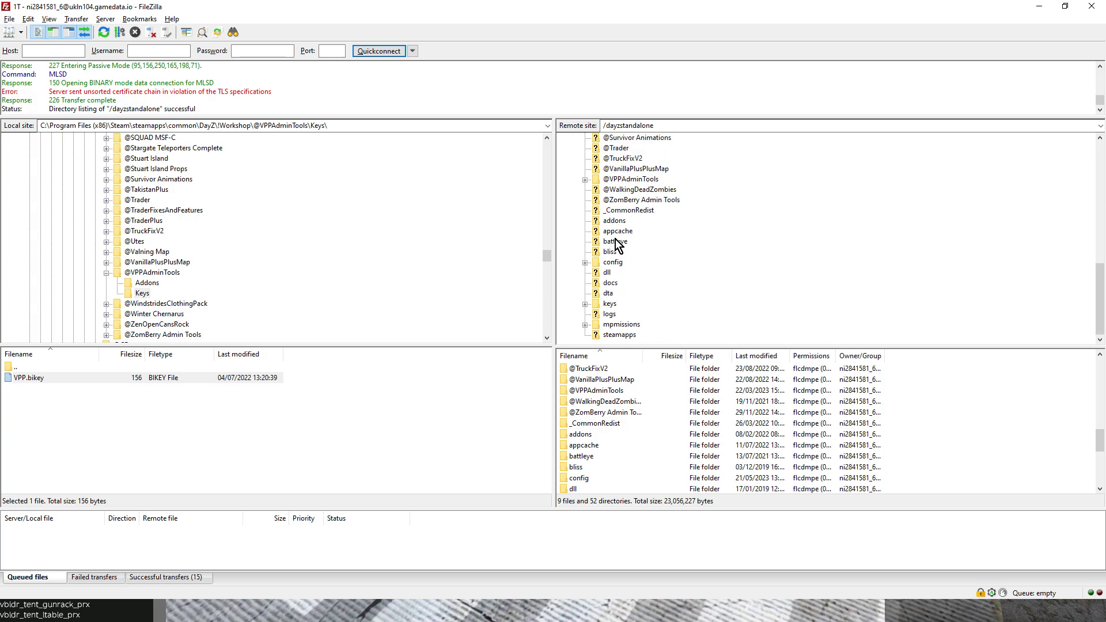
double_click(612, 262)
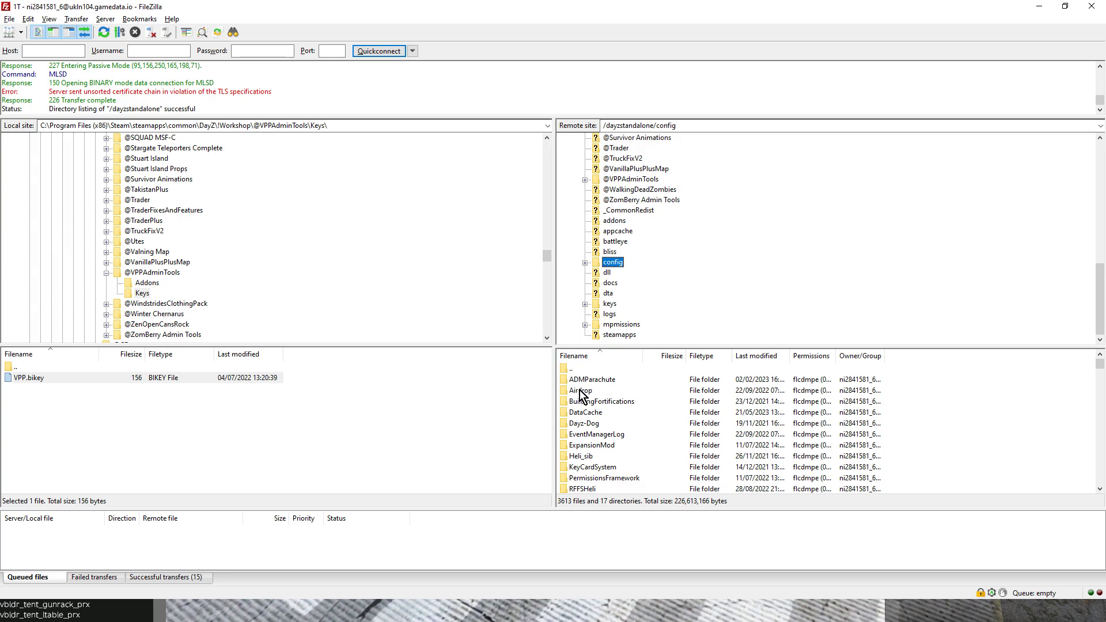
mouse_move(584, 395)
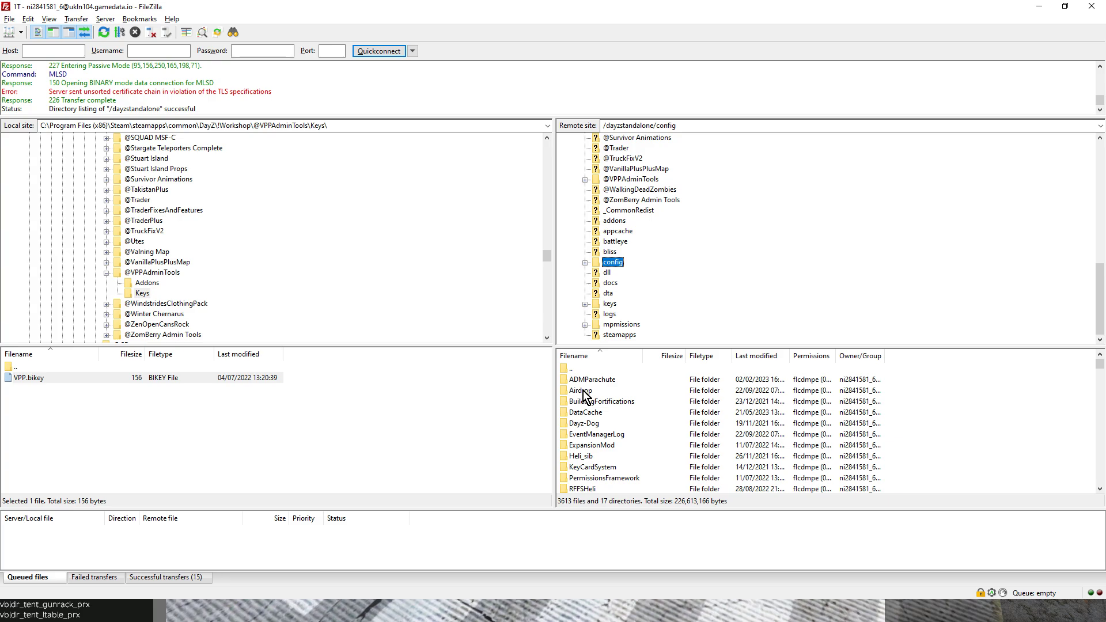
scroll(down, 3)
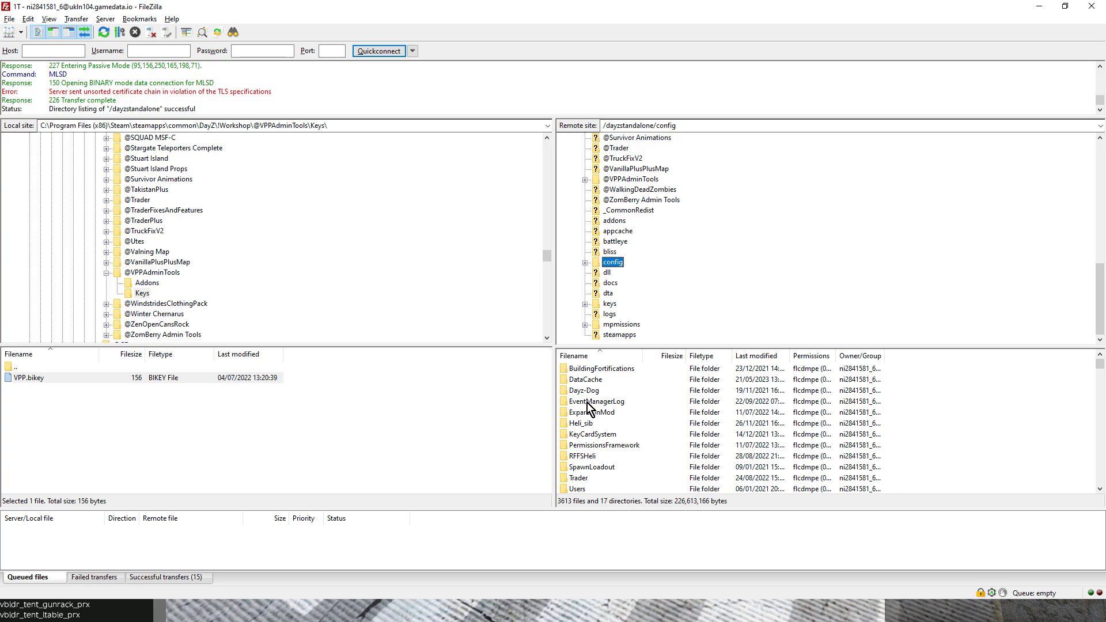
scroll(down, 3)
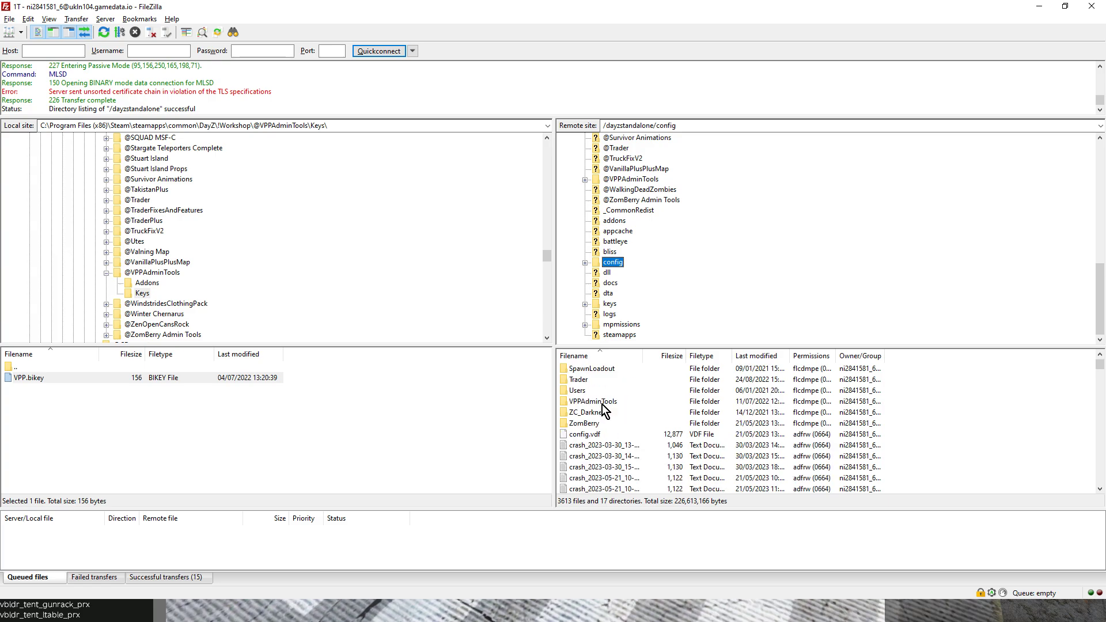
mouse_move(594, 411)
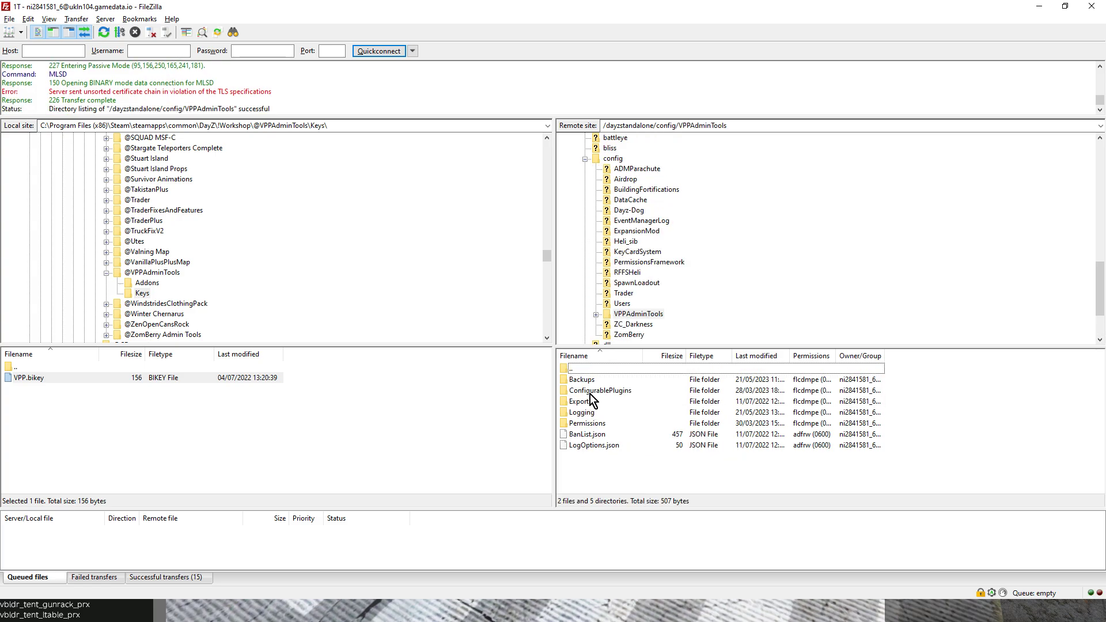
Open ConfigurablePlugins/BuildingSetManager and point out neaftents.vpp beside neafstructures1.vpp
click(599, 390)
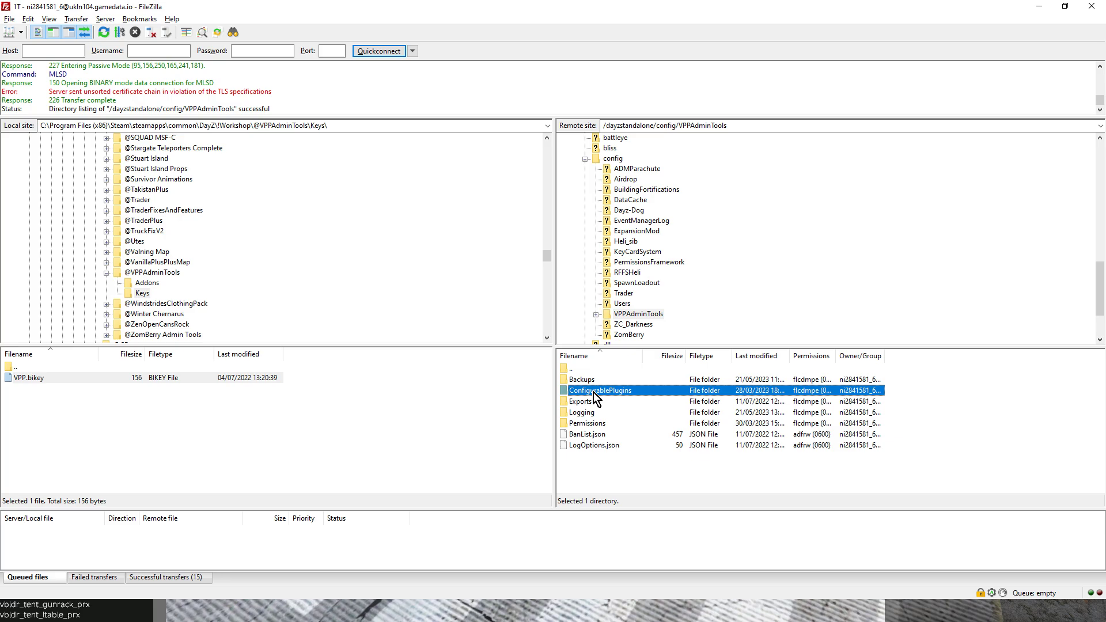
double_click(599, 390)
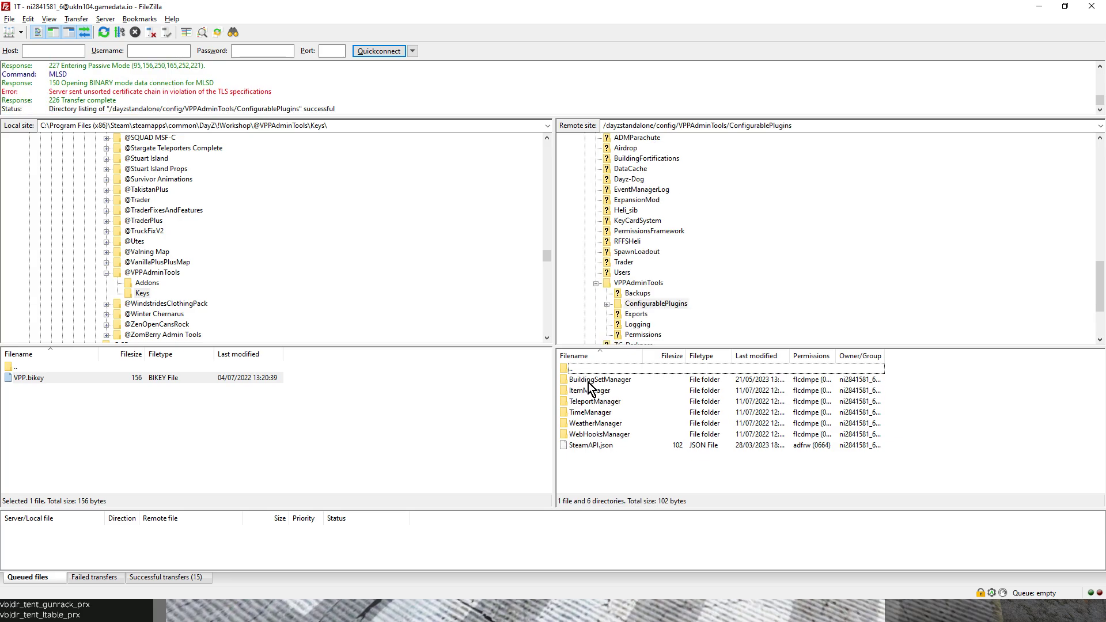
double_click(599, 379)
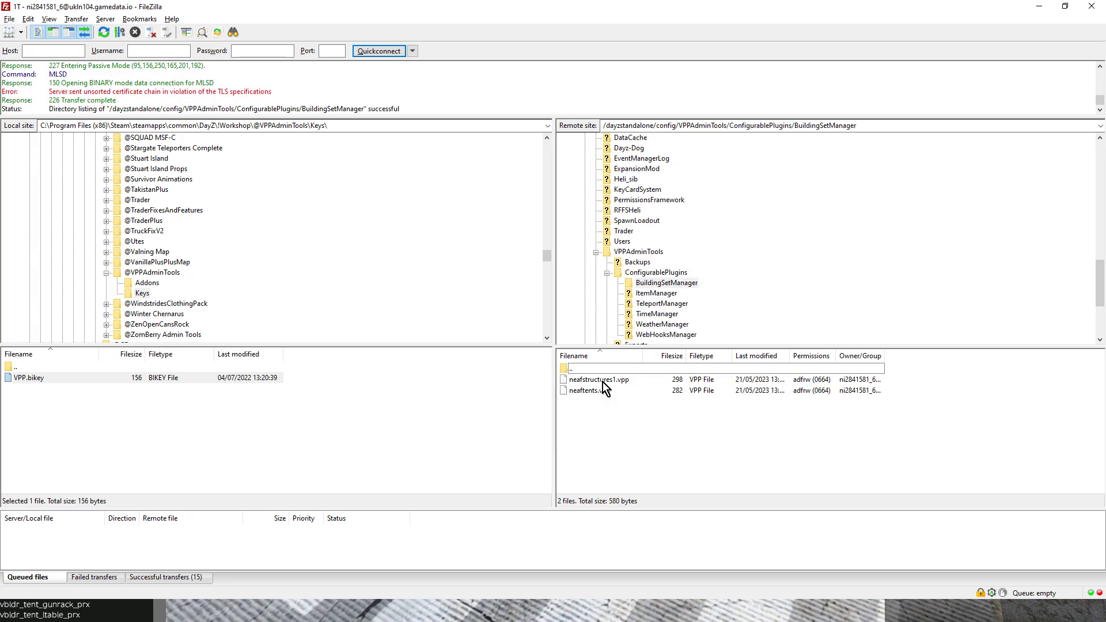
click(588, 390)
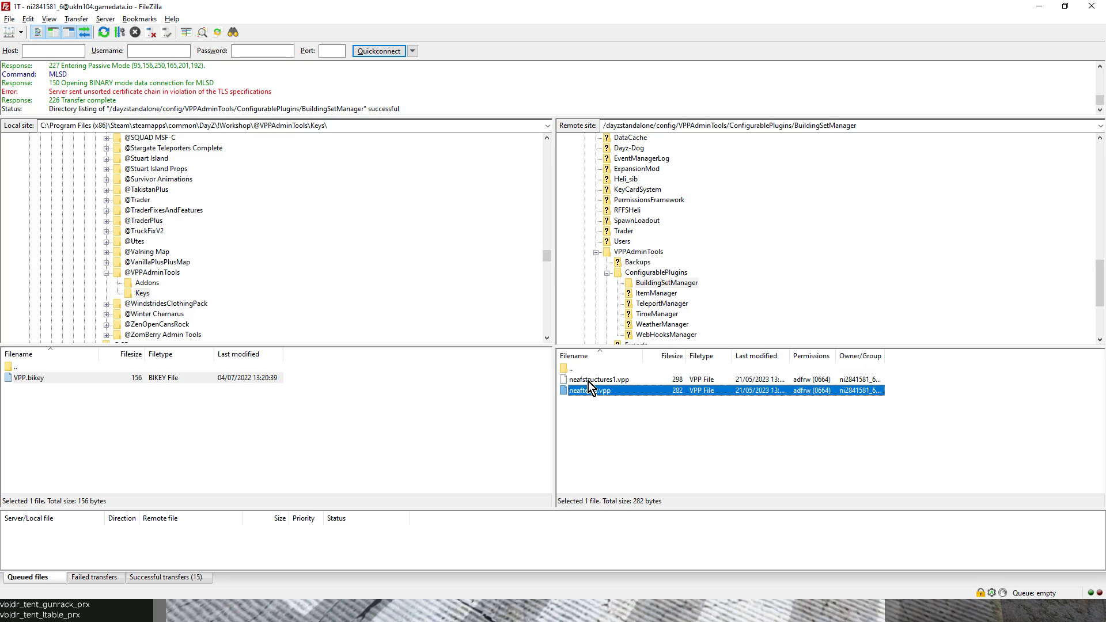
click(598, 379)
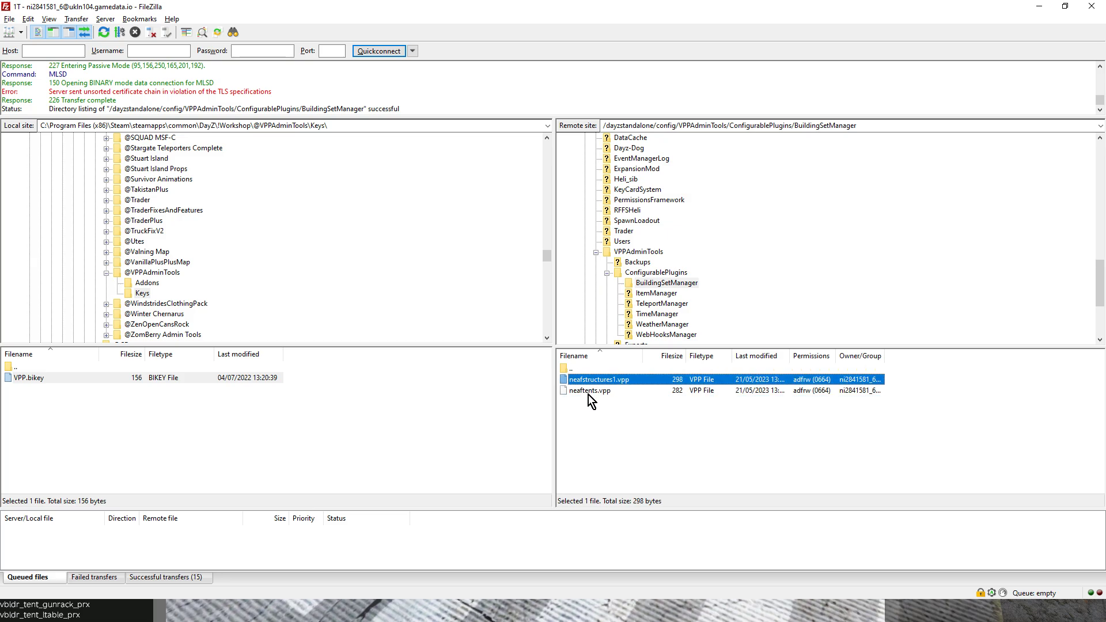
click(590, 389)
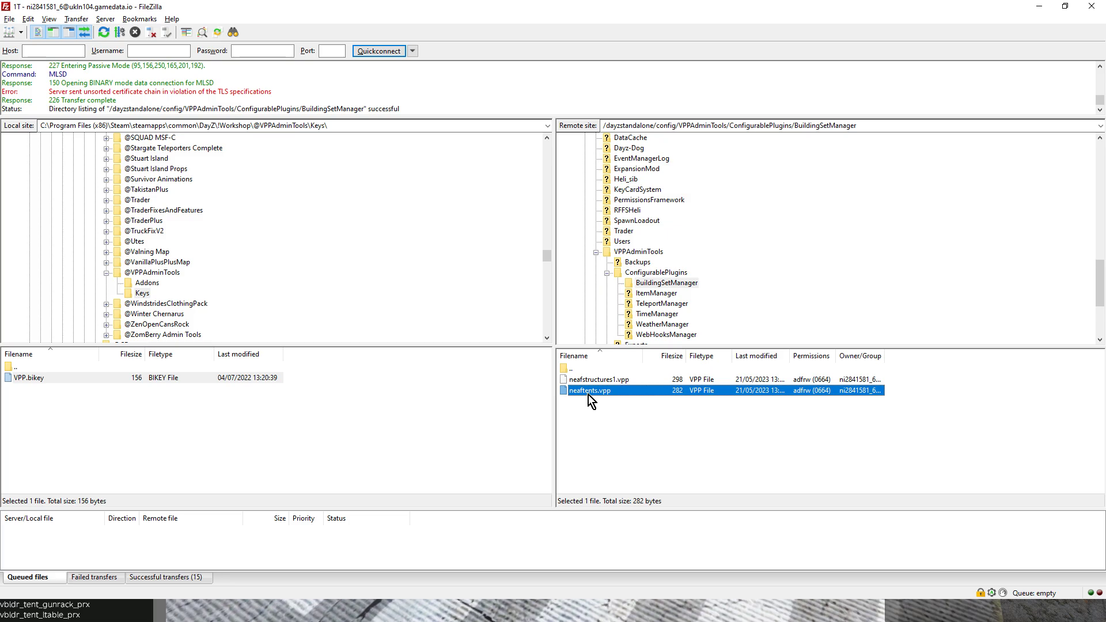
mouse_move(605, 609)
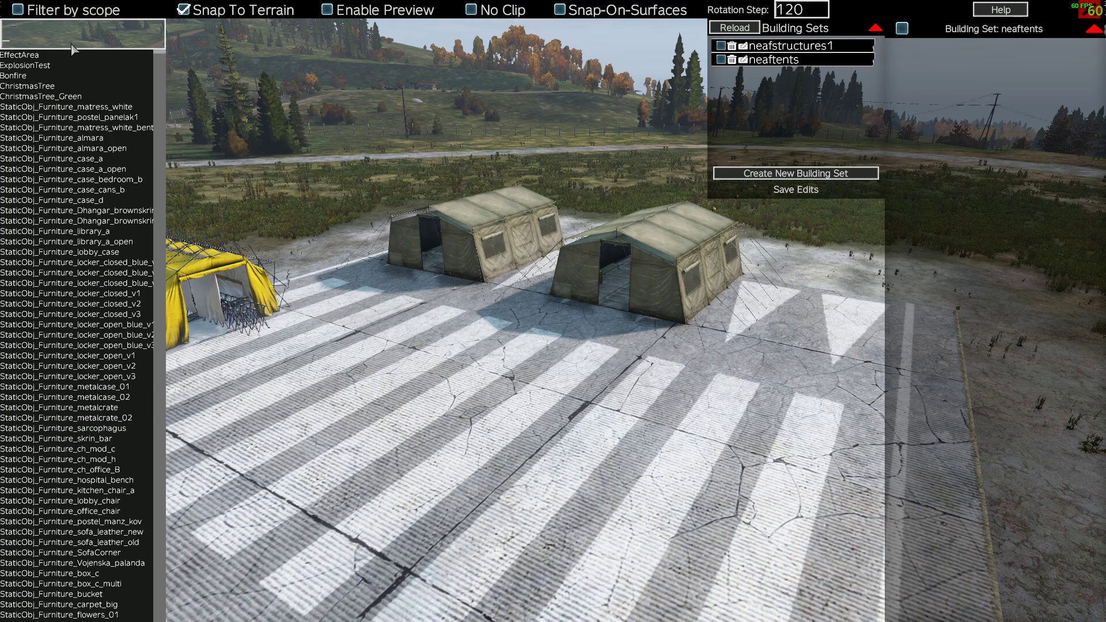
Replace the tent search keyword with 'm16_' in the object list
text(m16_)
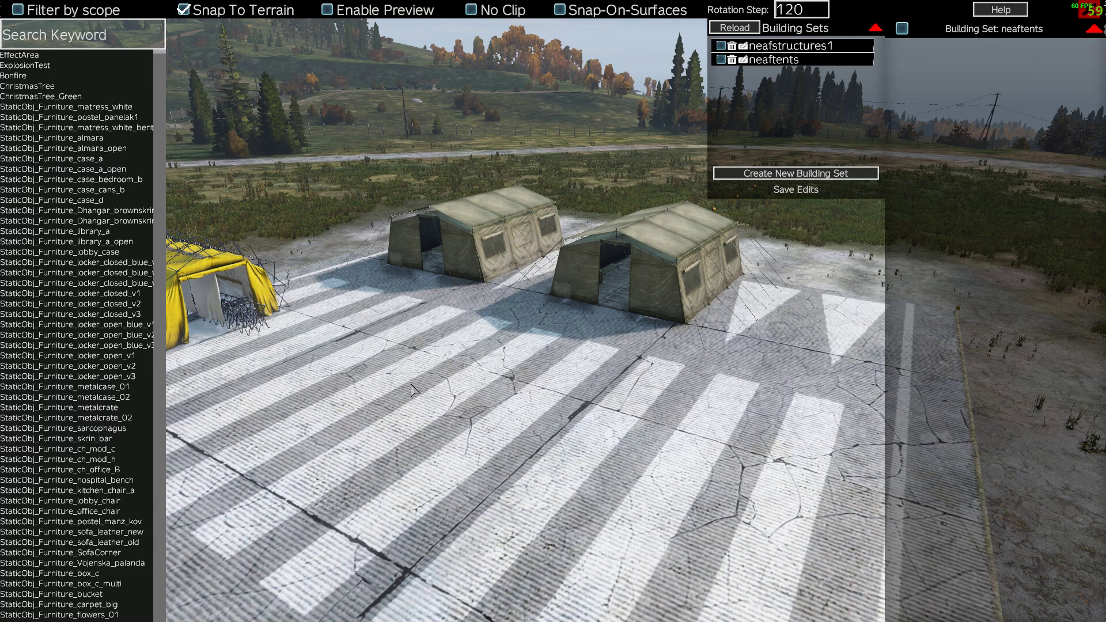
mouse_move(615, 430)
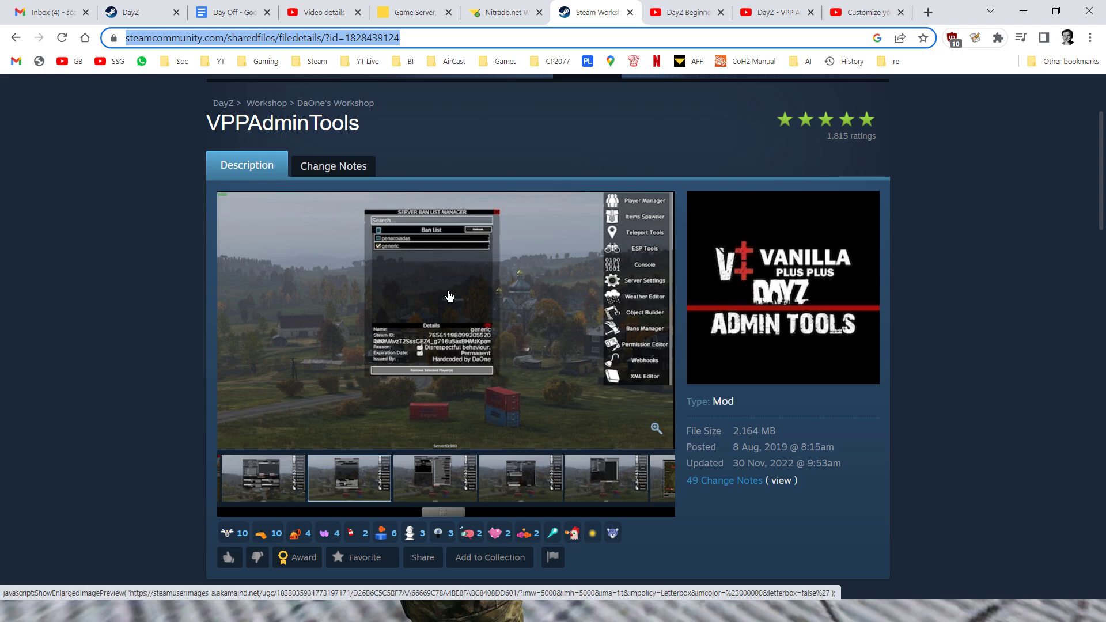
click(680, 12)
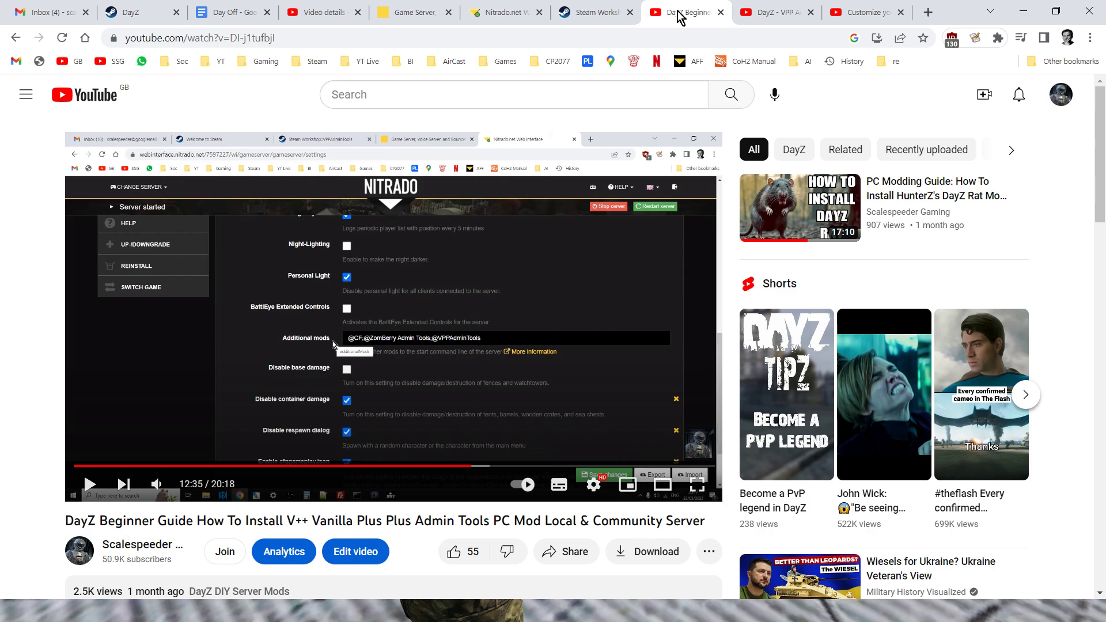
click(773, 13)
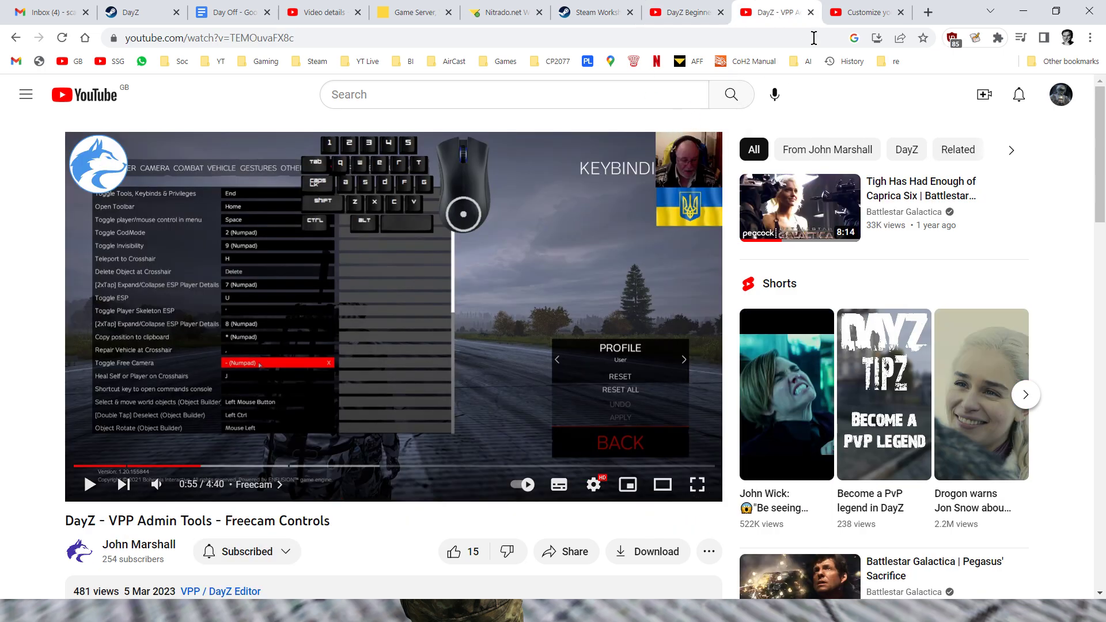
click(866, 12)
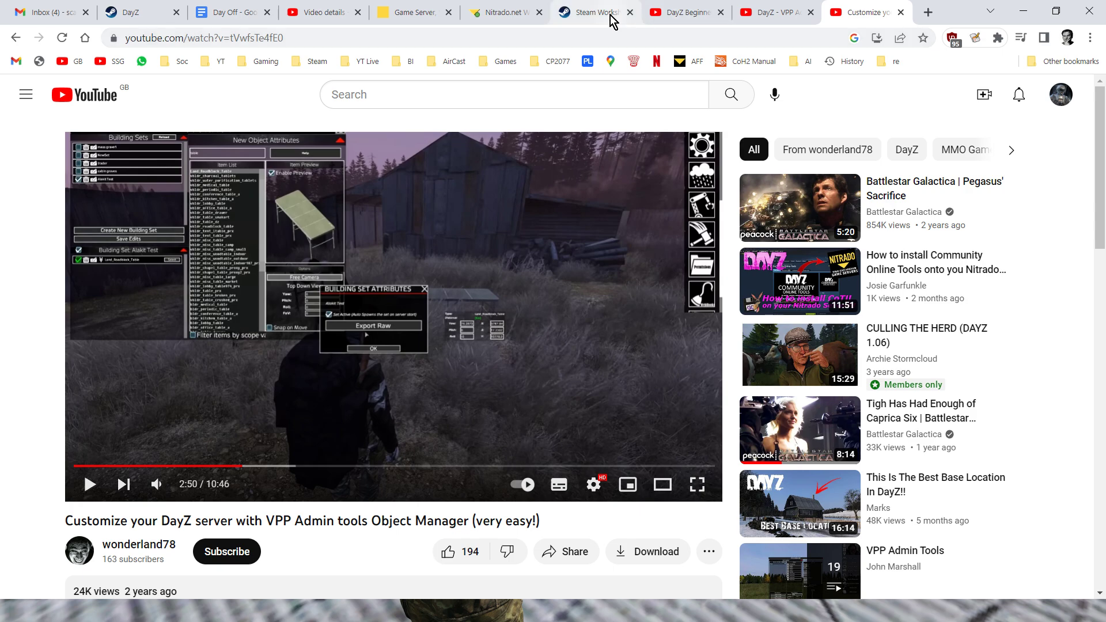
click(591, 13)
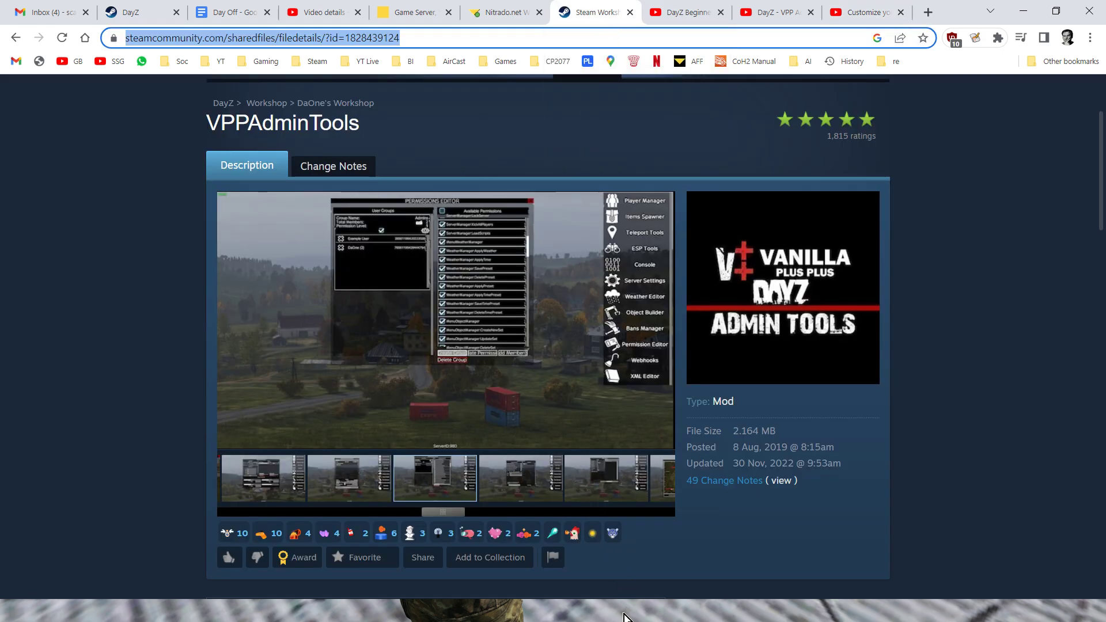